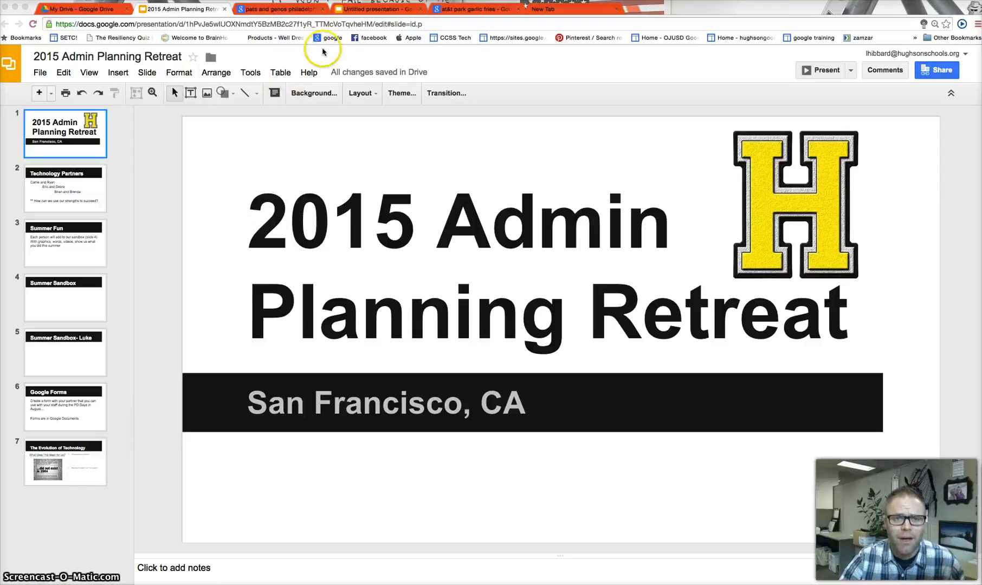
# View the Untitled deck's garlic fries slide, then open slide 3 'Summer Fun' in the retreat deck.
pyautogui.click(375, 8)
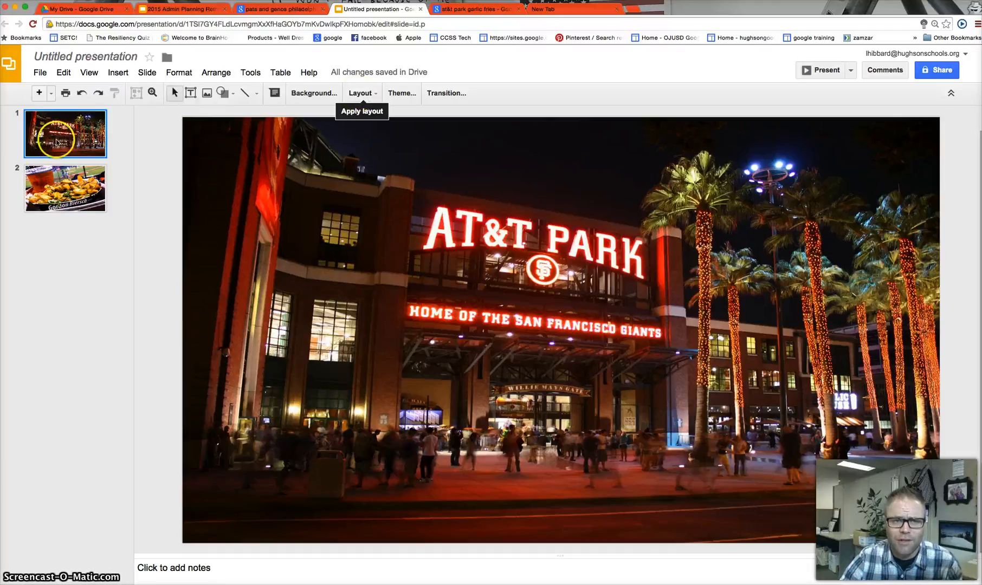
pyautogui.click(65, 188)
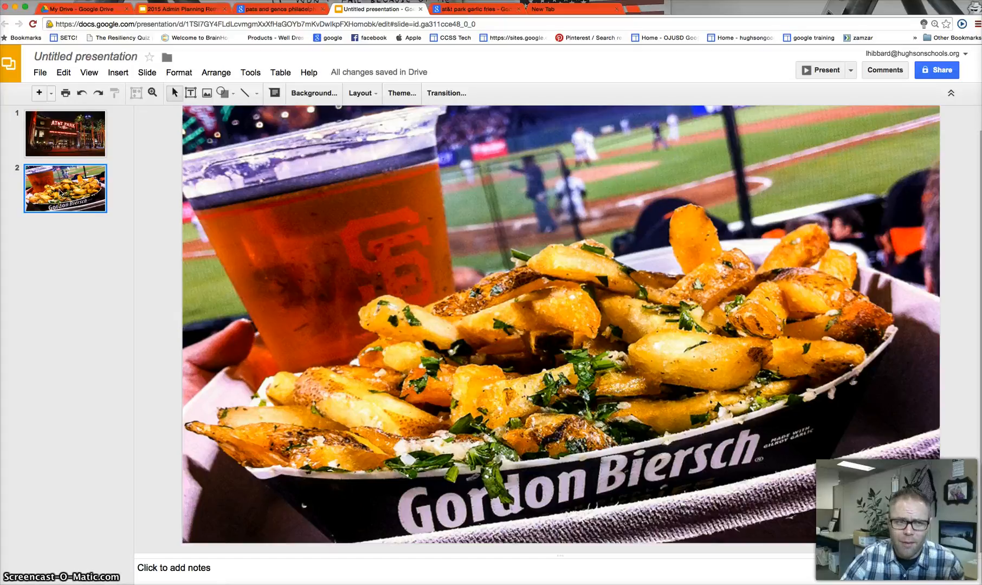
pyautogui.click(180, 9)
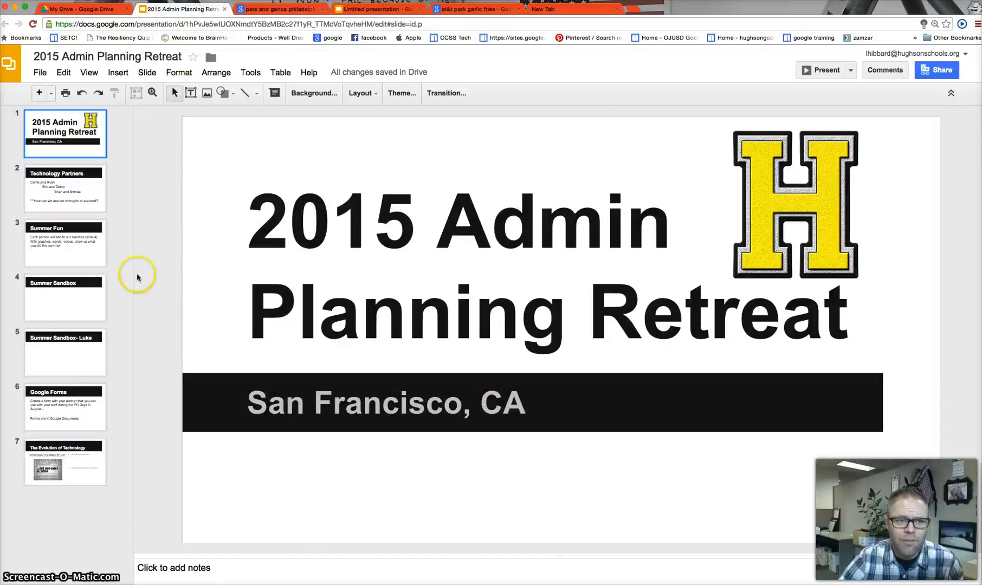
pyautogui.click(64, 243)
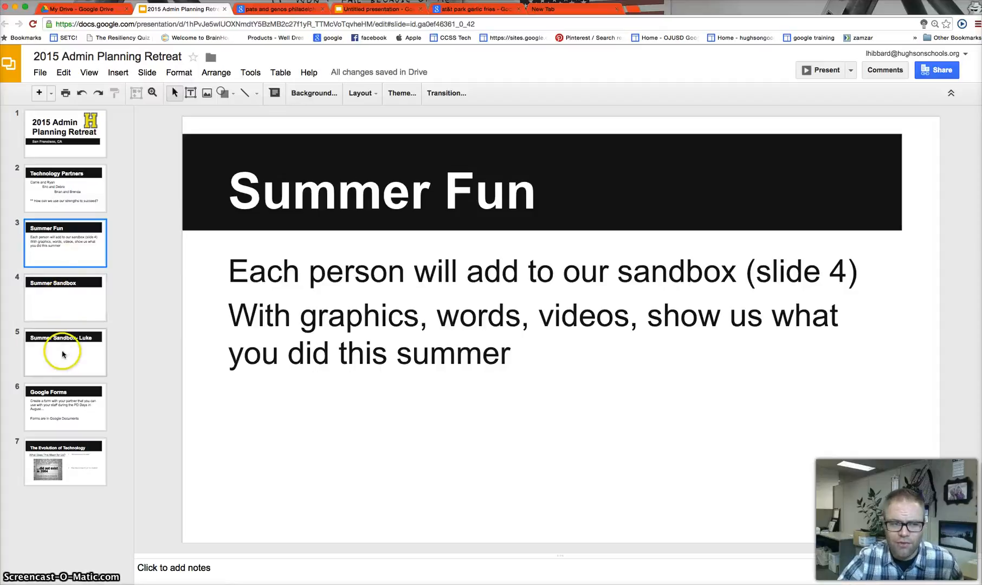
# Type 'Took a trip to Philly' into the Summer Sandbox slide's empty text placeholder.
pyautogui.click(65, 352)
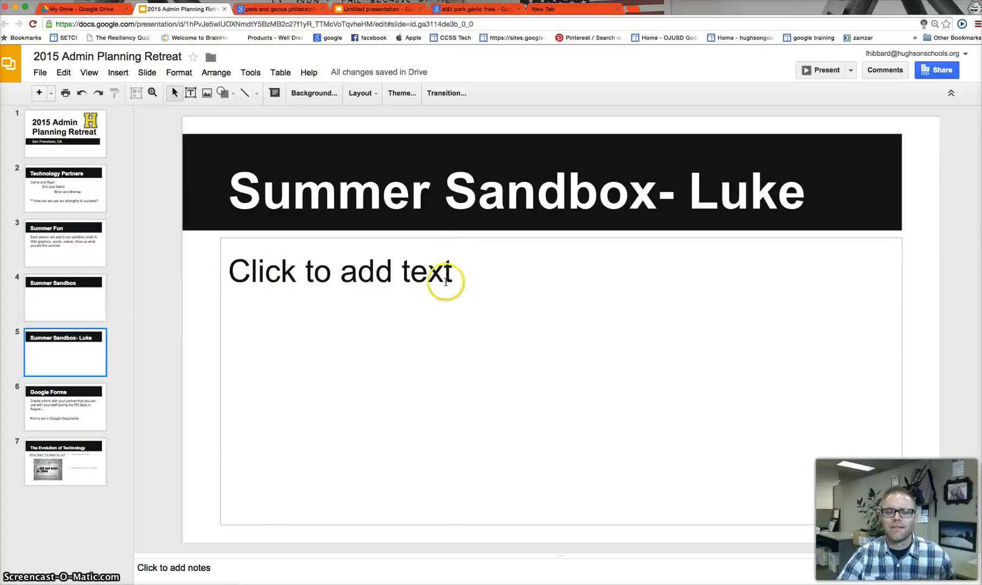
pyautogui.click(65, 297)
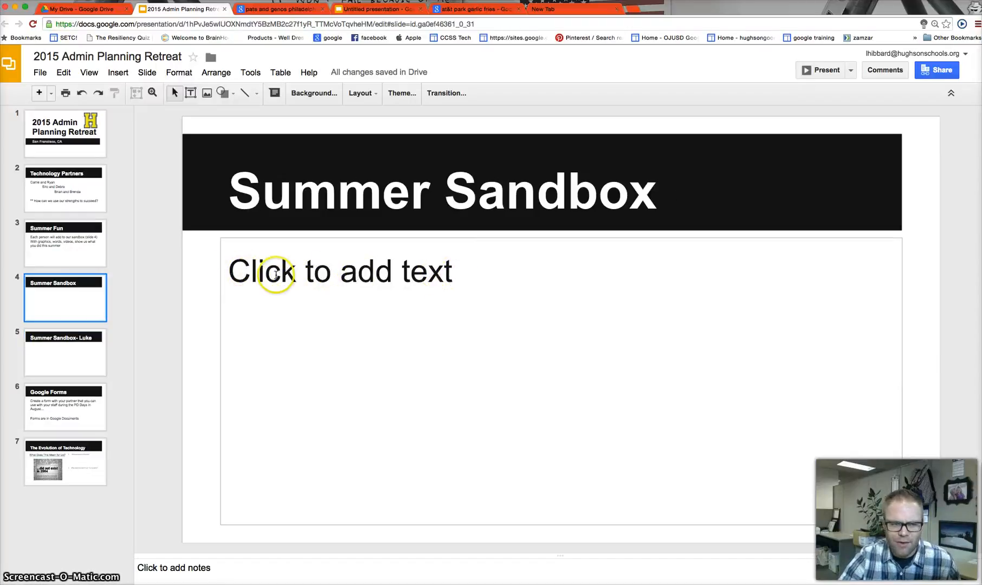
pyautogui.click(274, 271)
pyautogui.write('Took a')
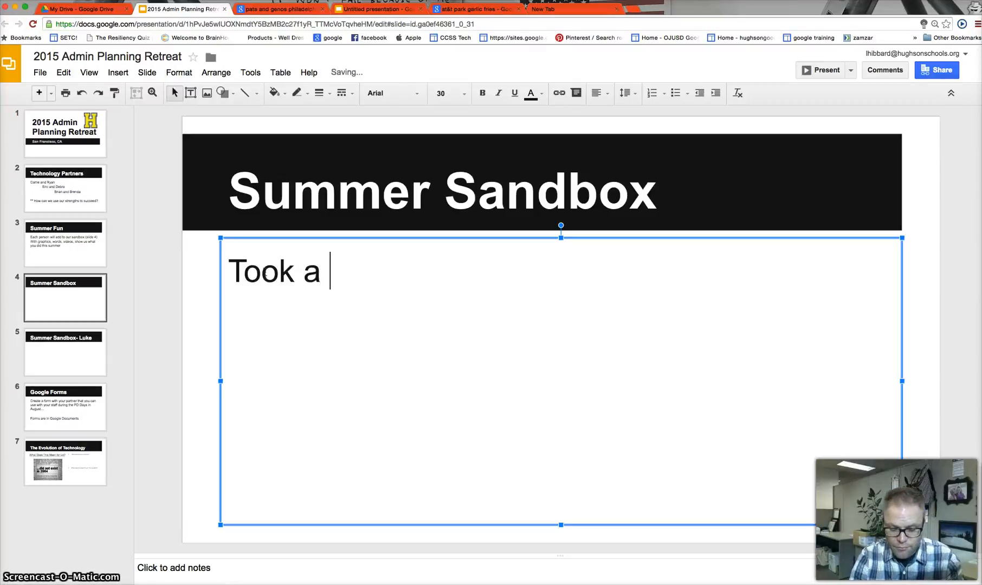
pyautogui.write('trip to P')
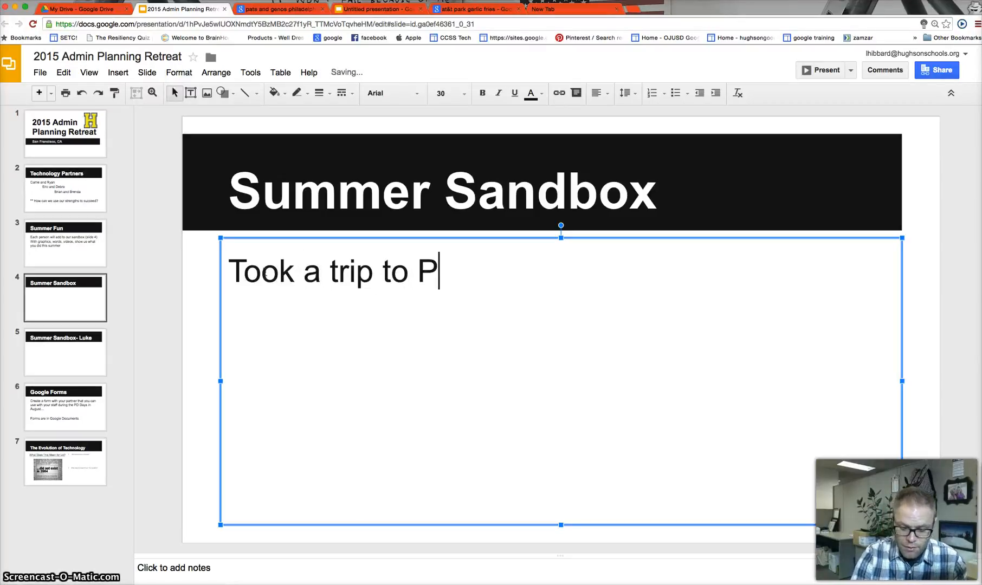
pyautogui.write('hilly')
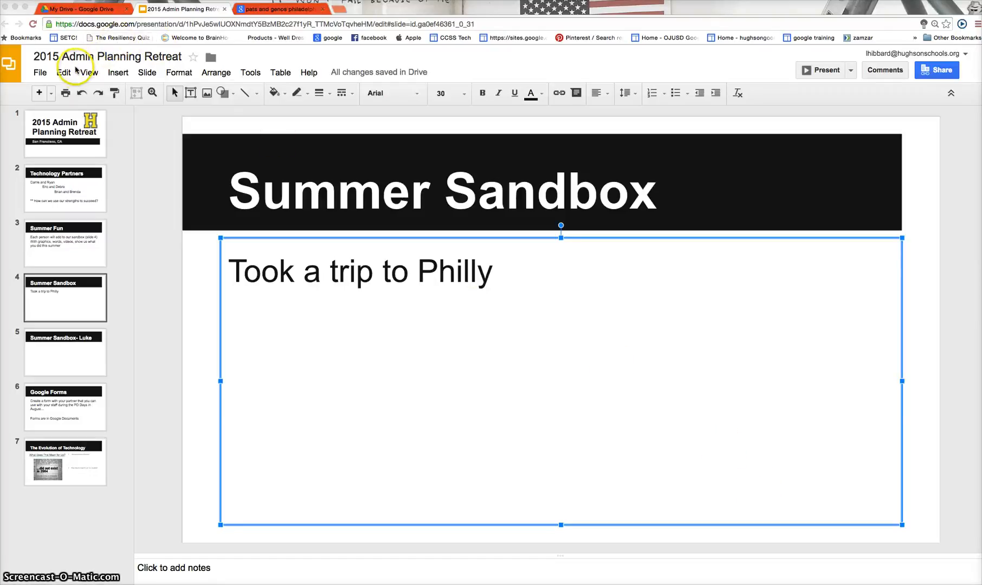
pyautogui.moveTo(118, 73)
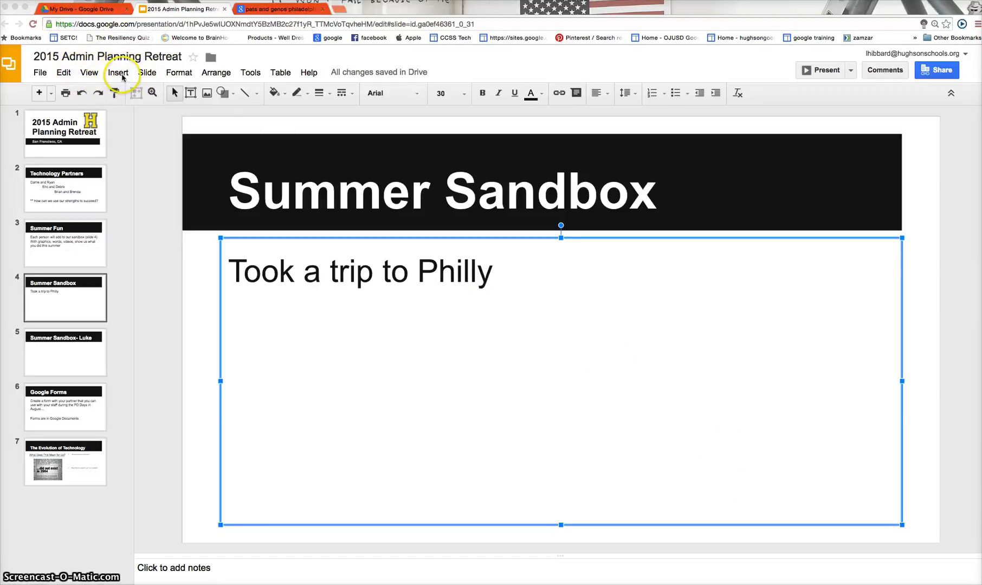
# Search images for 'philadelphia' and insert the night river skyline photo.
pyautogui.click(117, 72)
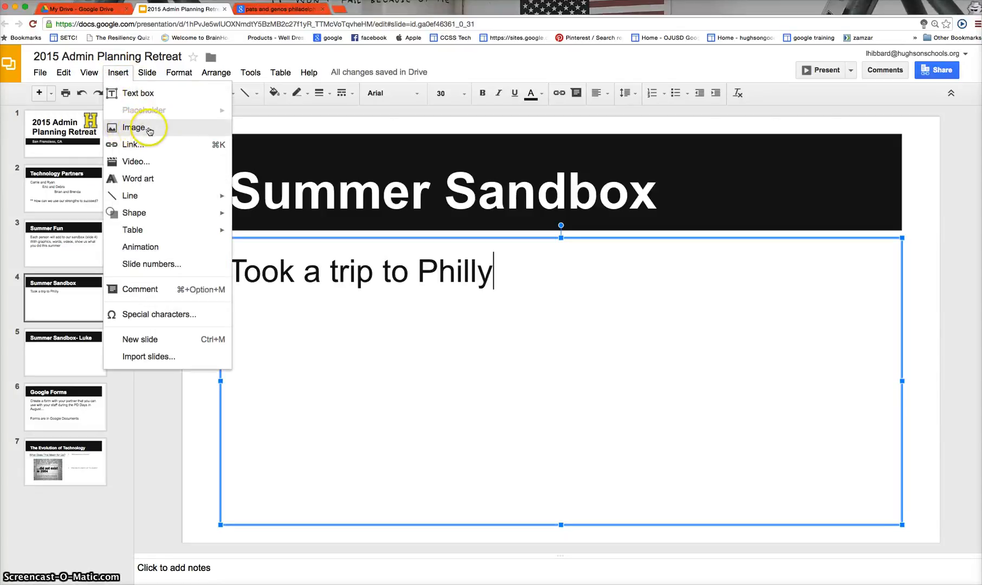
pyautogui.click(133, 128)
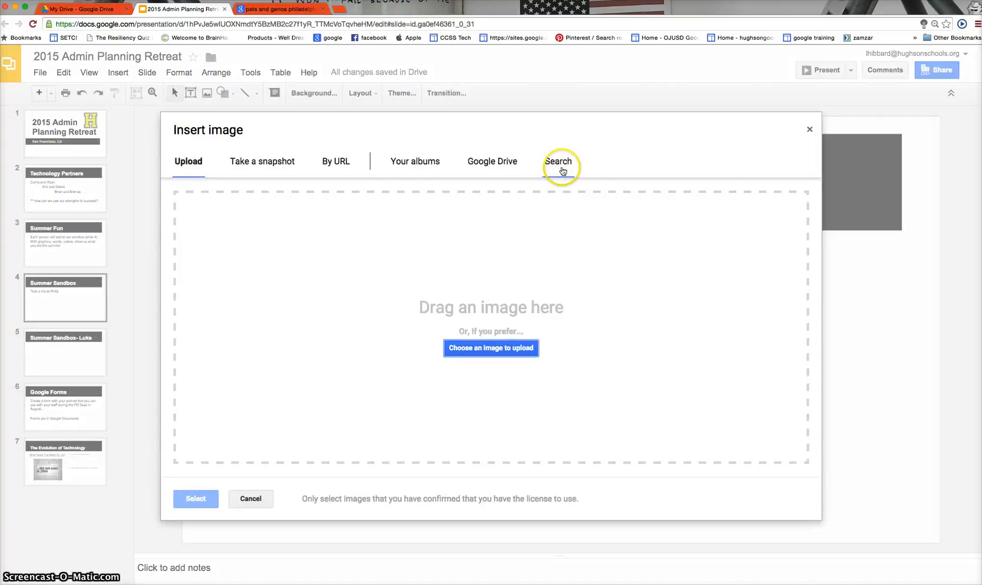
pyautogui.click(557, 161)
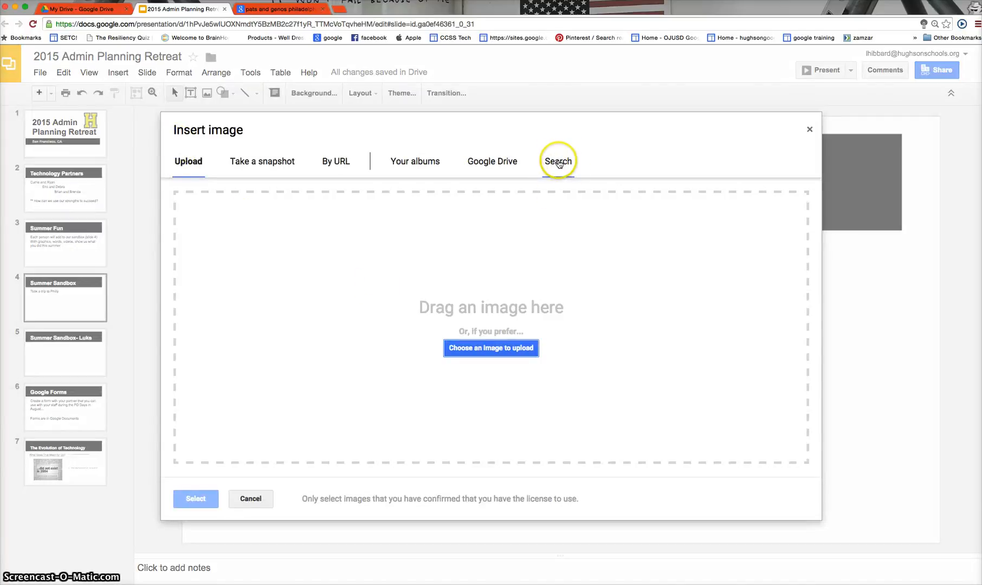
pyautogui.click(557, 161)
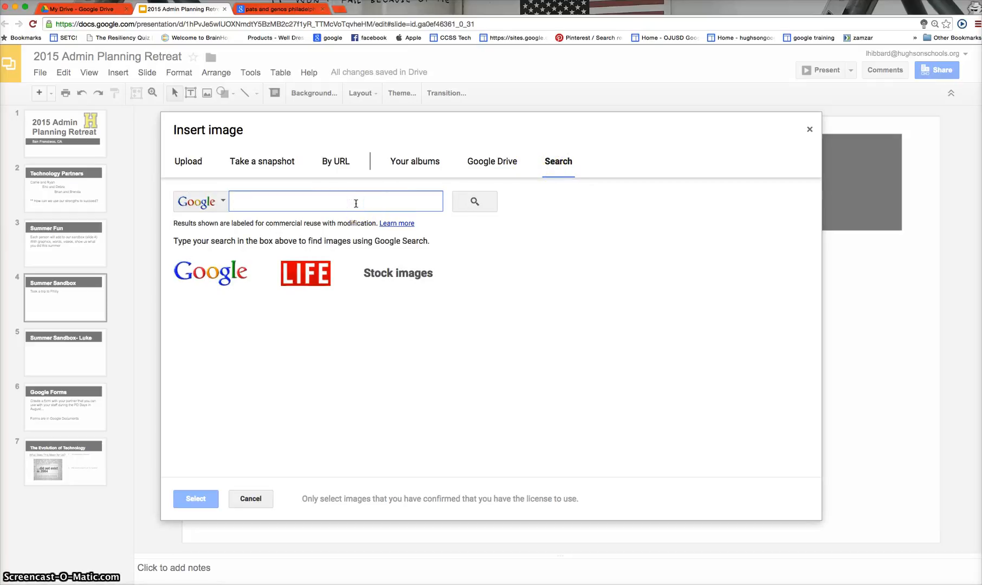
pyautogui.write('philadelp')
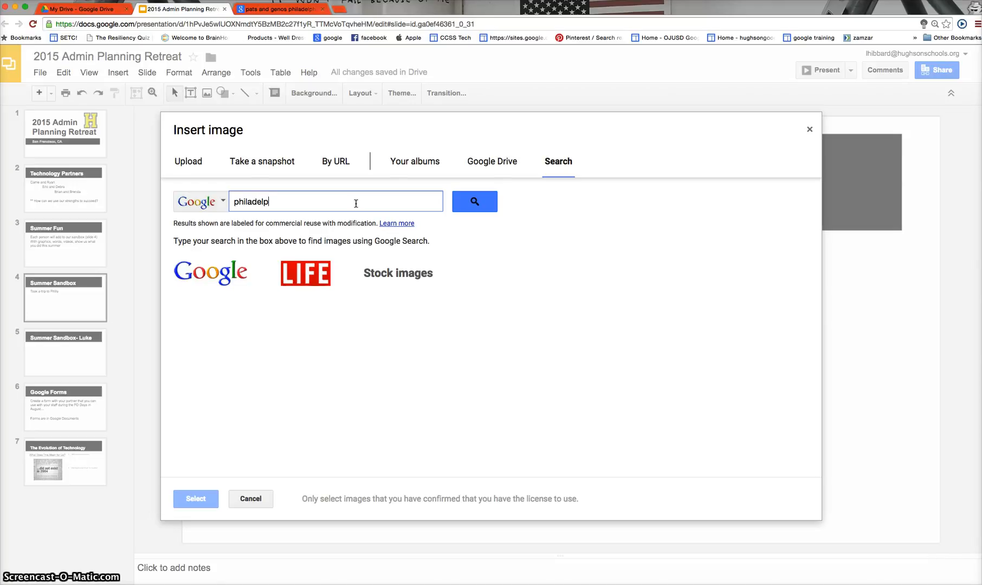
pyautogui.click(474, 201)
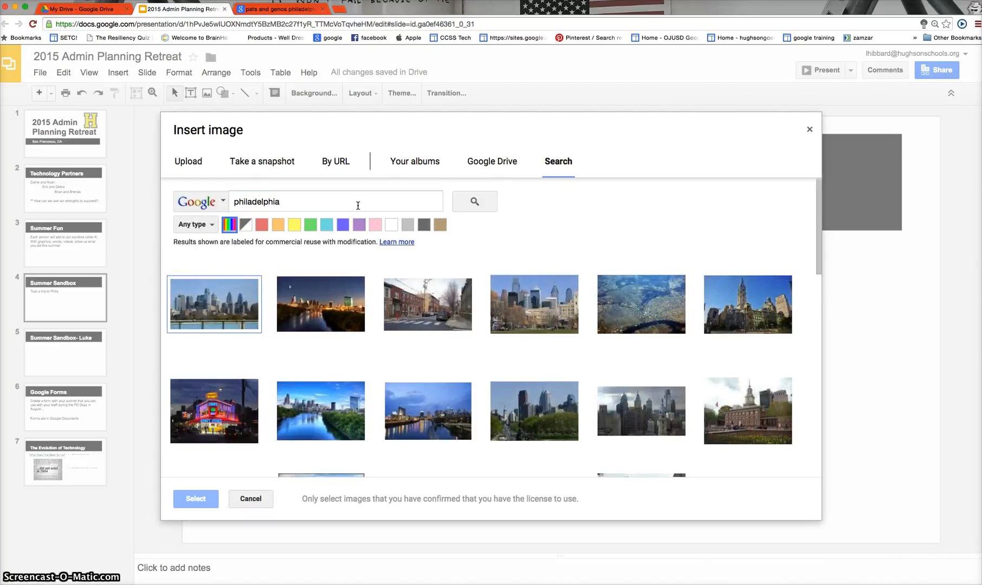
pyautogui.click(320, 304)
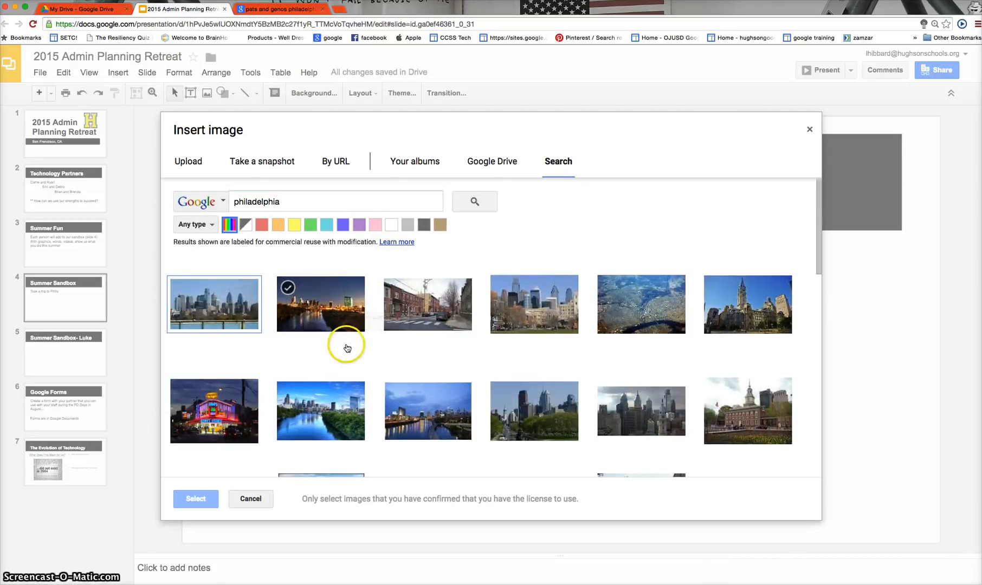
pyautogui.click(427, 411)
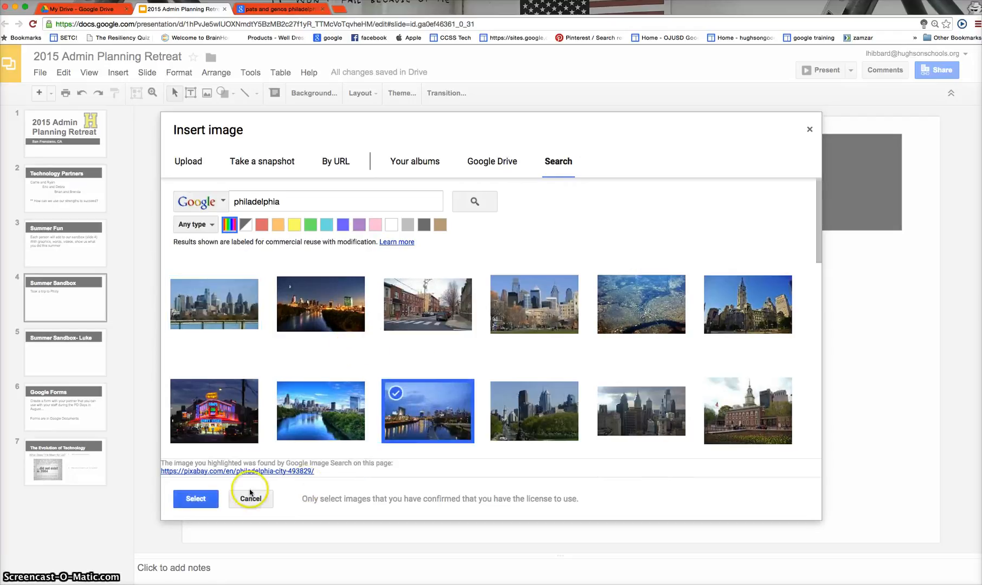
pyautogui.click(250, 500)
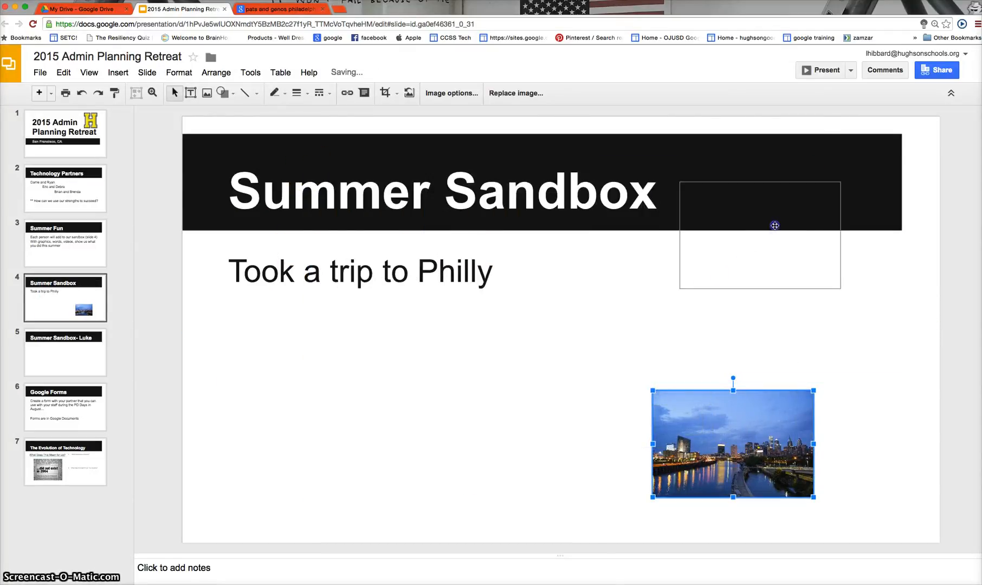
# Move the skyline photo beside 'Took a trip to Philly' and bring up the Pat's and Geno's results.
pyautogui.moveTo(732, 444); pyautogui.dragTo(589, 290)
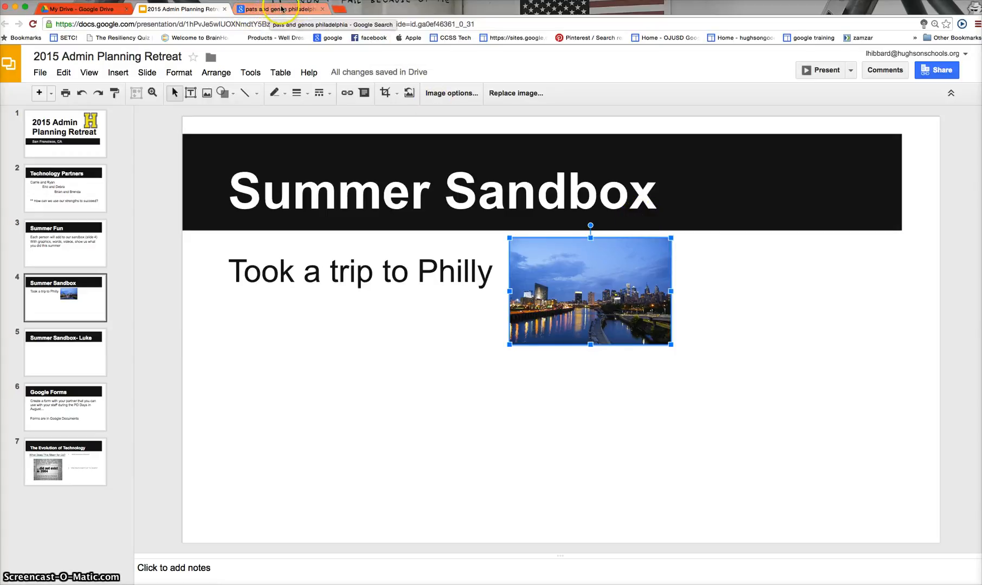
pyautogui.click(181, 9)
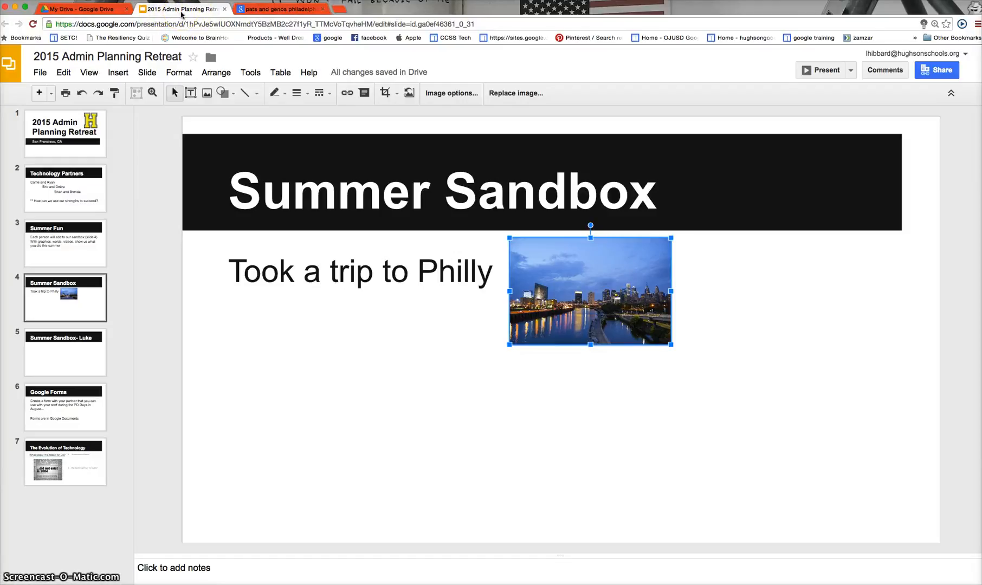
pyautogui.click(278, 9)
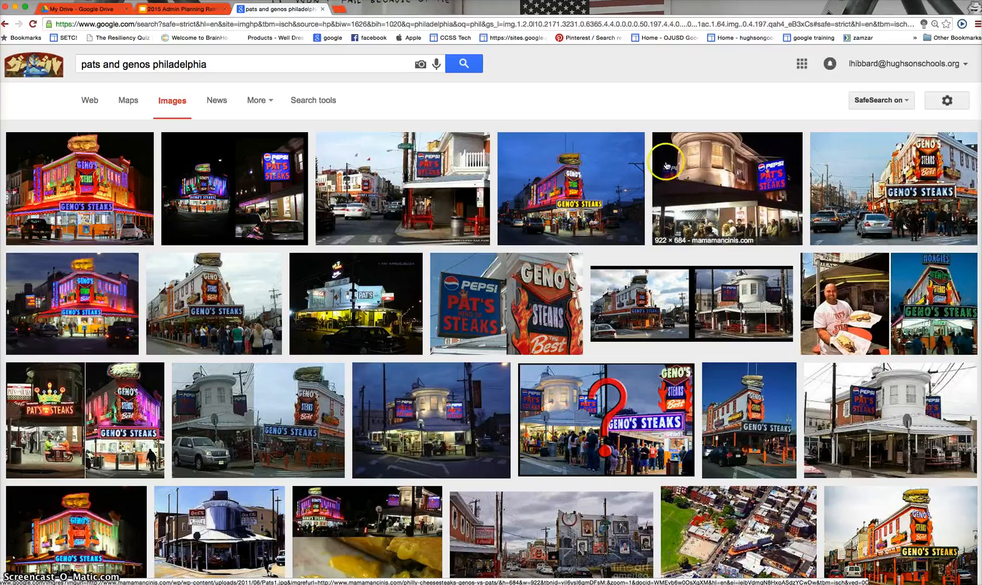
pyautogui.moveTo(550, 184)
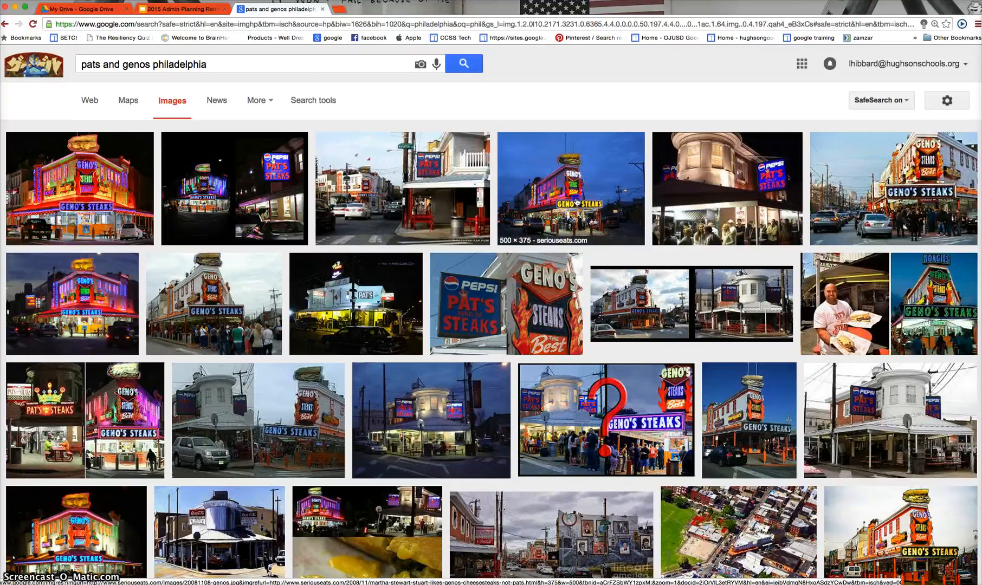
# Take the Geno's Steaks night photo from the image results for the slide.
pyautogui.click(420, 64)
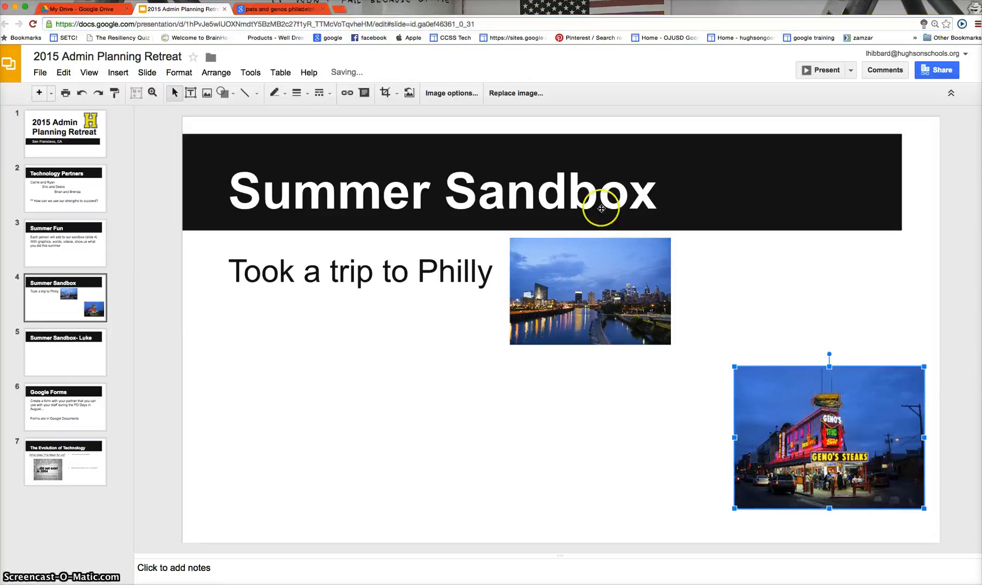
# Carry the Pat's Steaks photo from the image results over to the presentation slide.
pyautogui.click(278, 9)
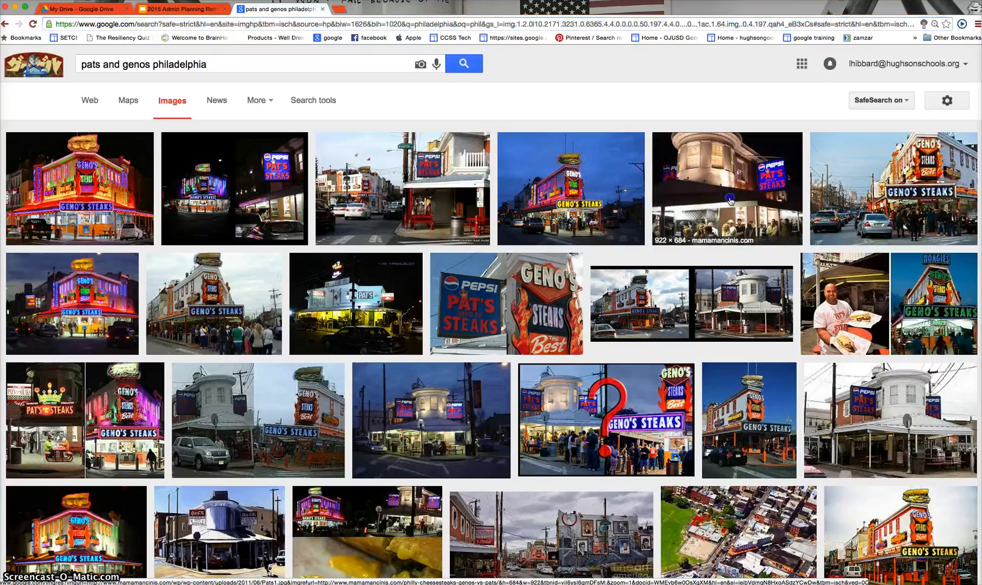
pyautogui.click(420, 64)
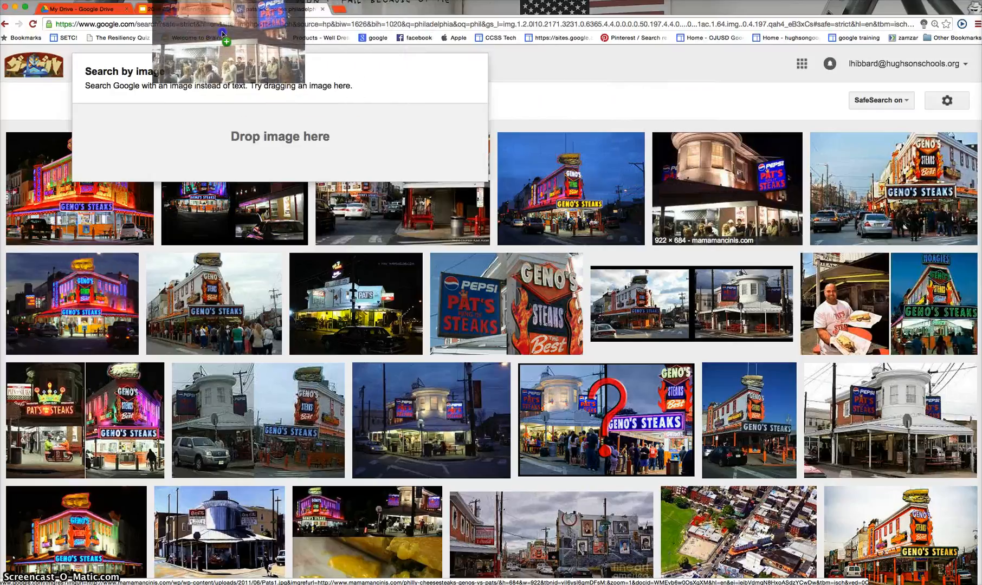
pyautogui.click(175, 8)
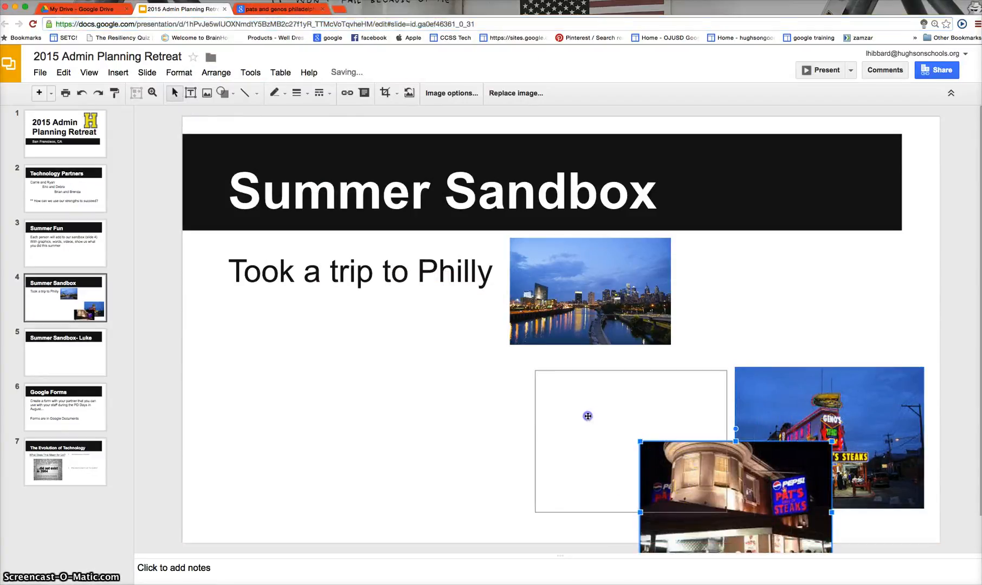
# Place the Pat's Steaks photo to the left of the Geno's photo below the skyline.
pyautogui.moveTo(735, 476); pyautogui.dragTo(627, 438)
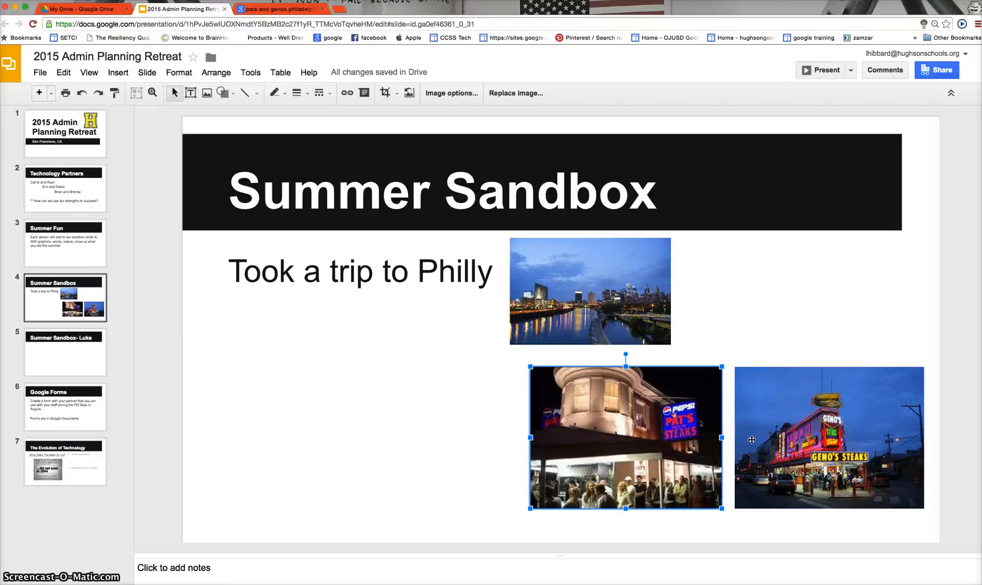
pyautogui.moveTo(566, 445)
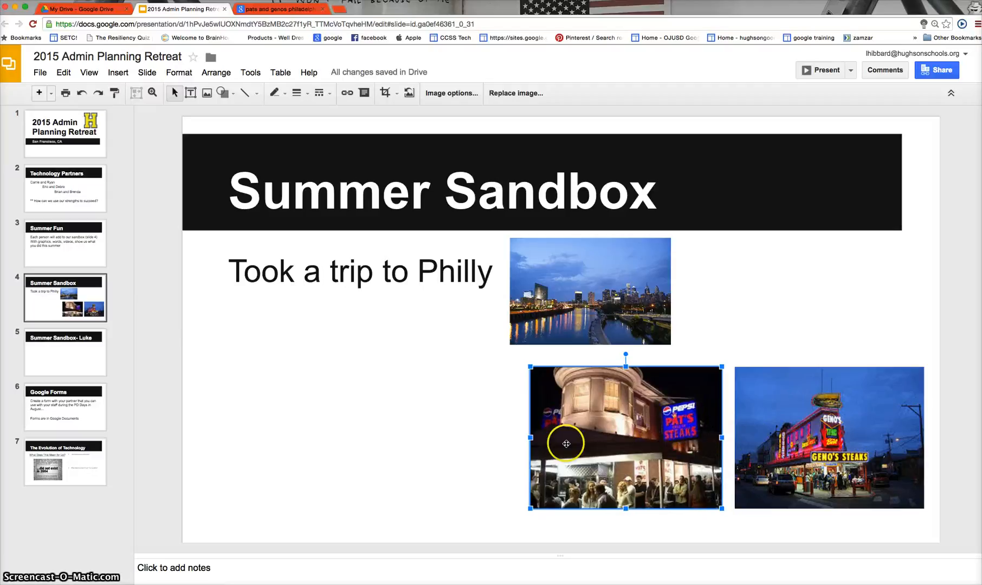
pyautogui.click(118, 72)
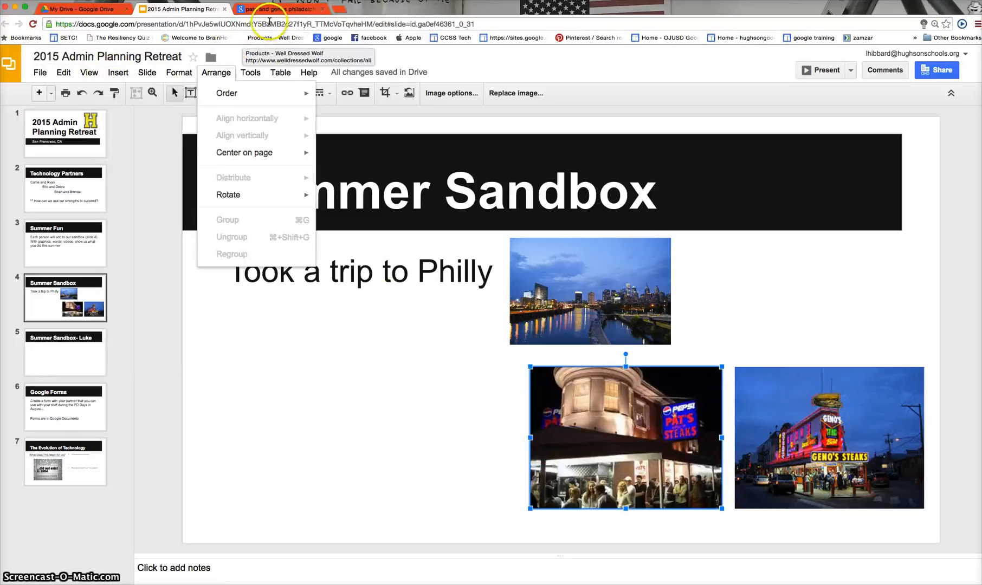
pyautogui.click(276, 9)
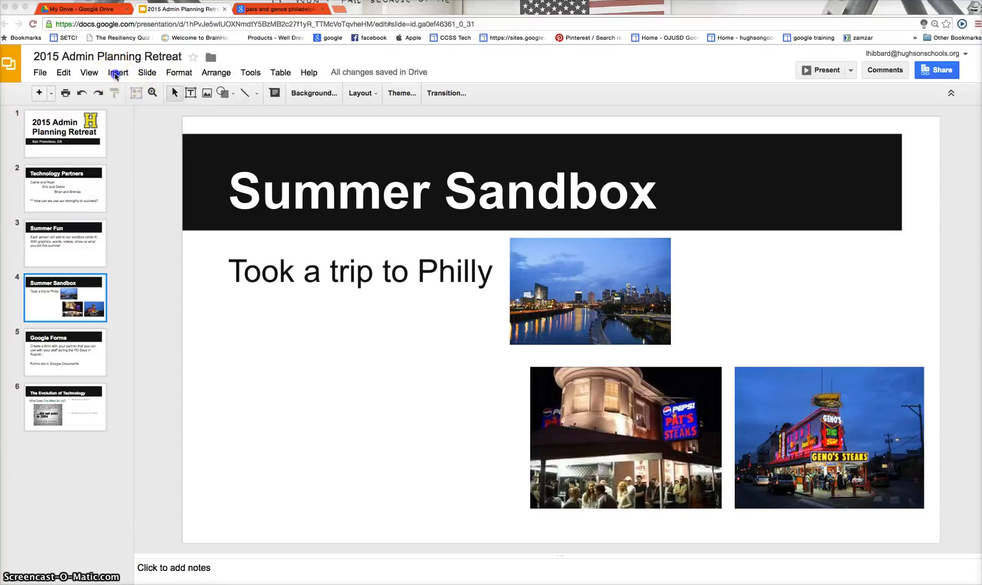
# Choose Insert > Video to bring up the YouTube search window.
pyautogui.click(118, 72)
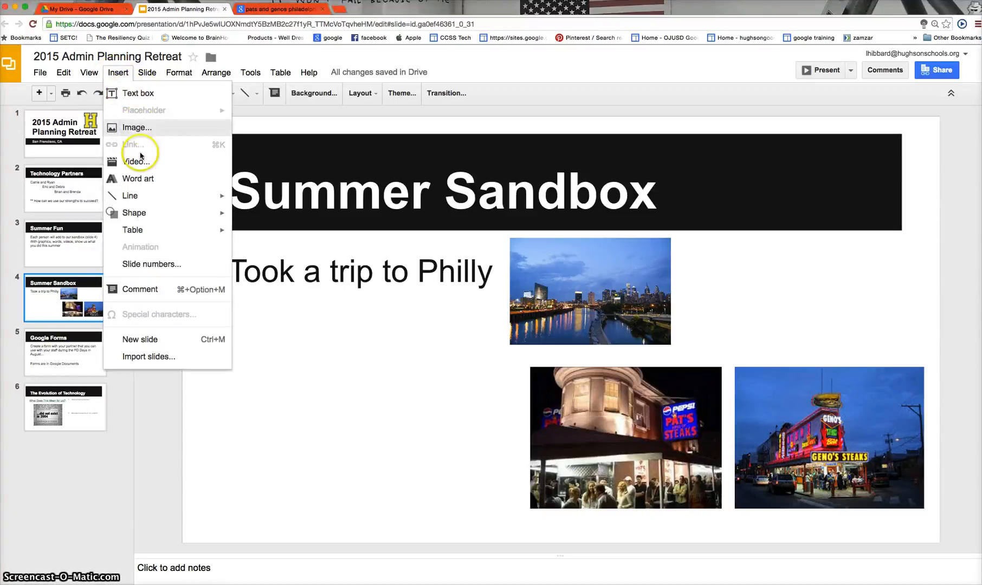
pyautogui.moveTo(137, 161)
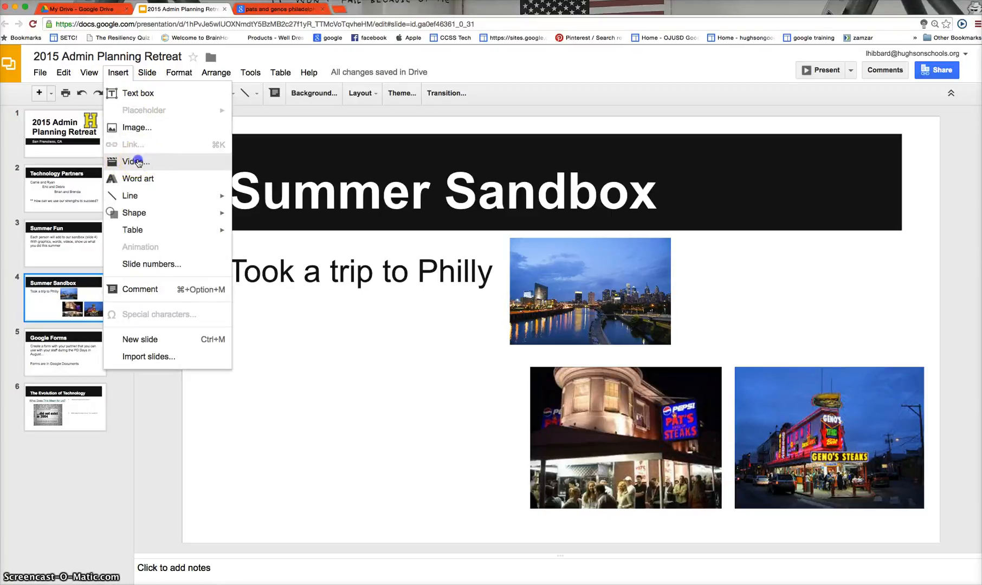
pyautogui.click(135, 161)
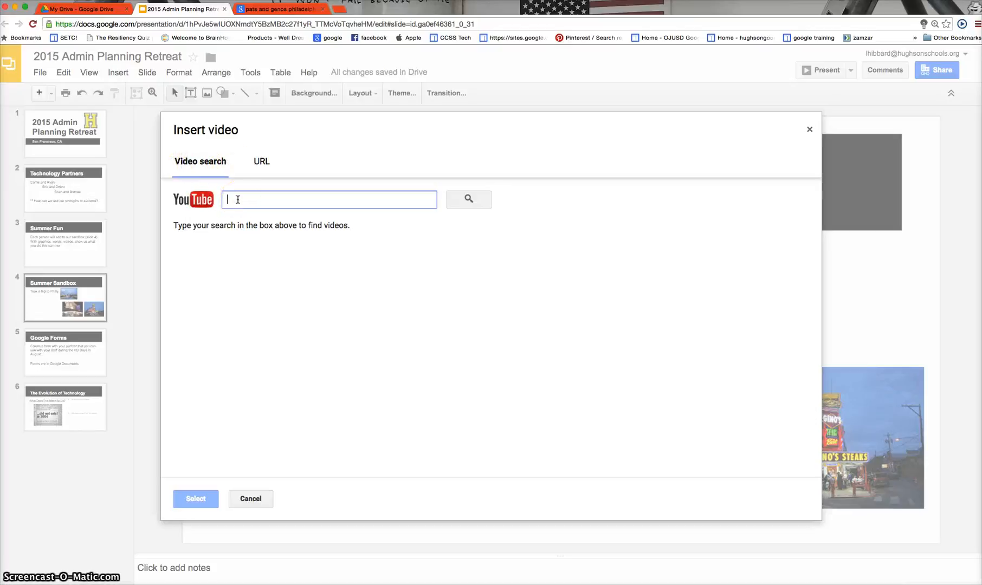
# Search YouTube for '4th of july fireworks' and embed Macy's 4th of July Fireworks 2015.
pyautogui.write('4th of july fiorewo')
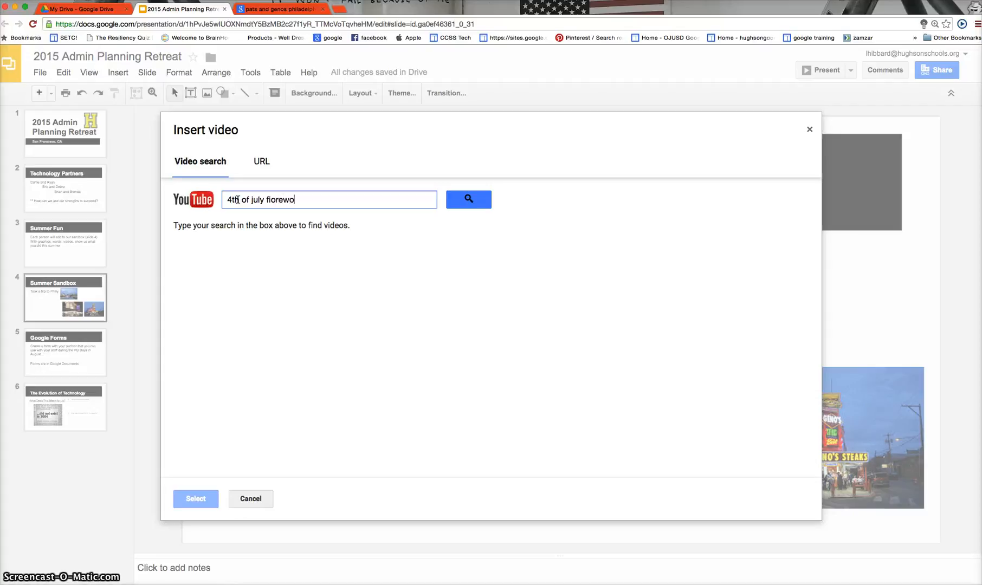
pyautogui.write('ks')
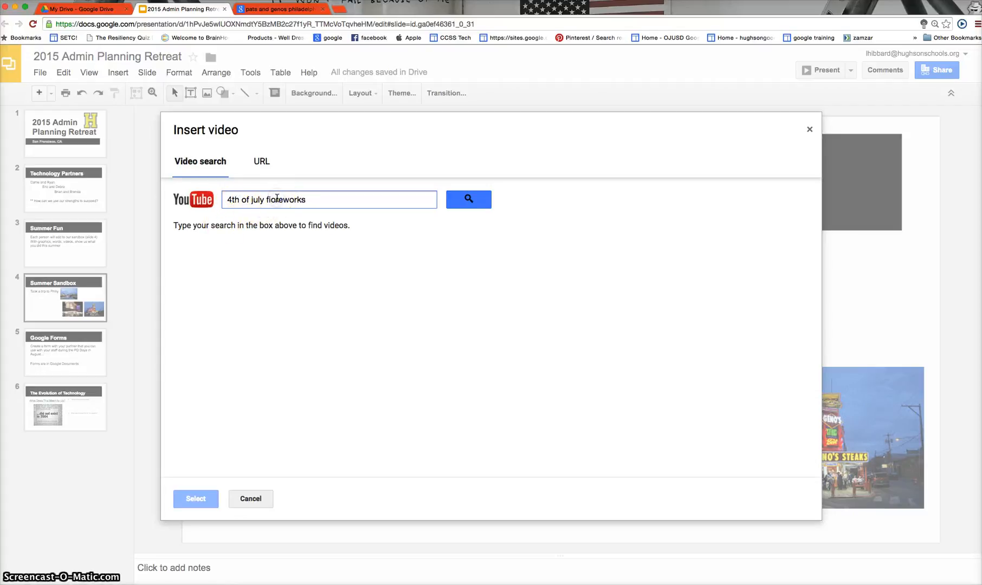
pyautogui.click(468, 199)
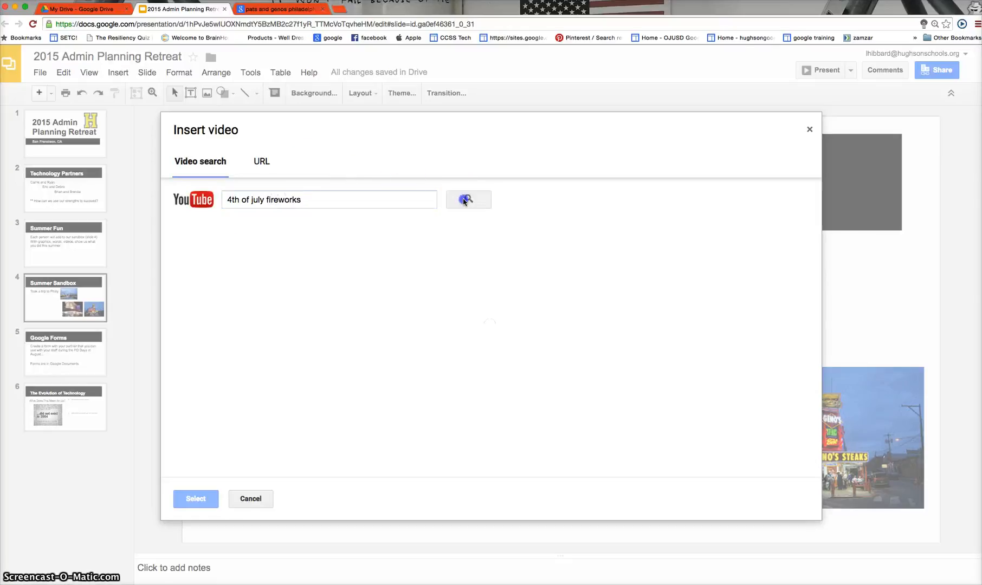
pyautogui.click(467, 199)
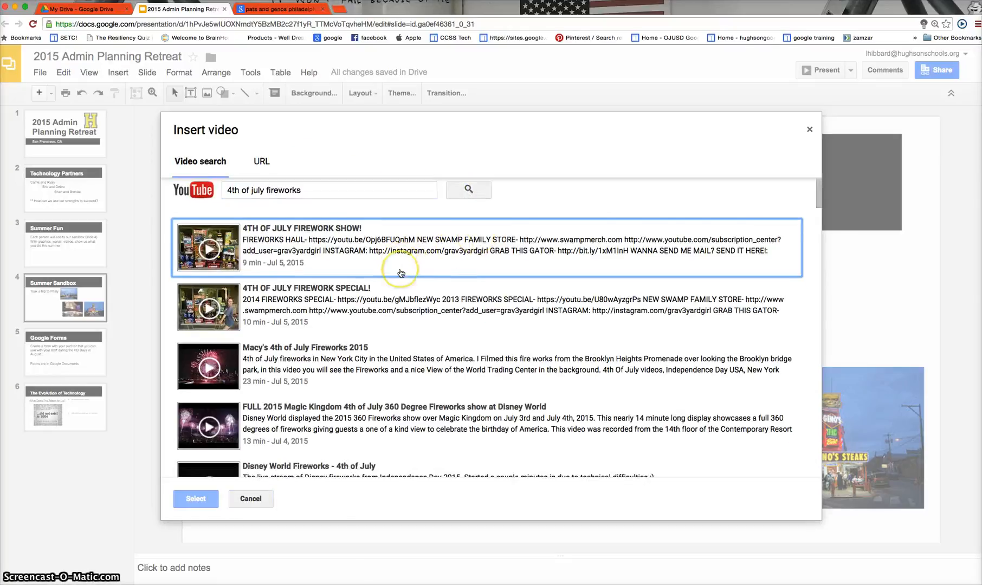
pyautogui.scroll(-3)
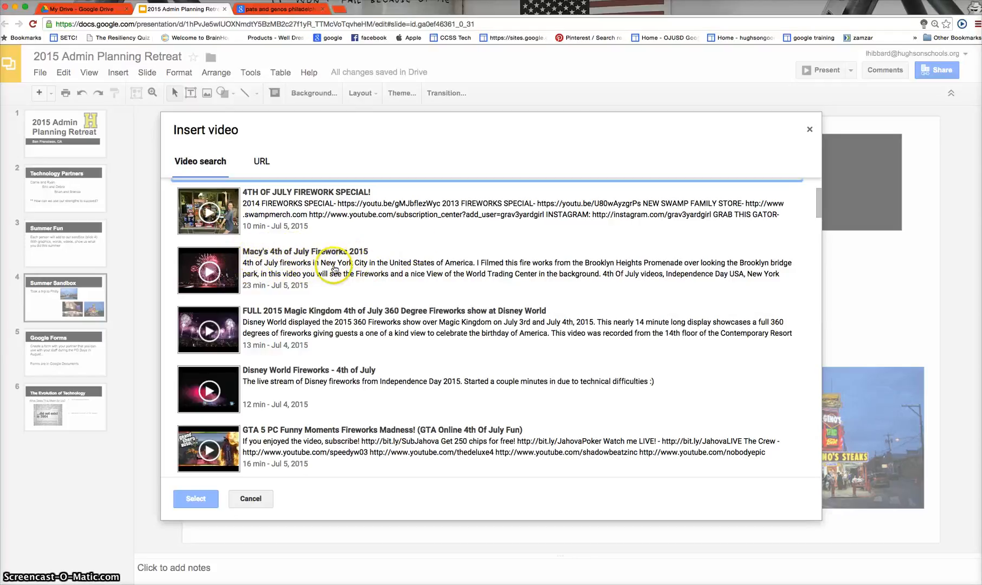
pyautogui.moveTo(274, 267)
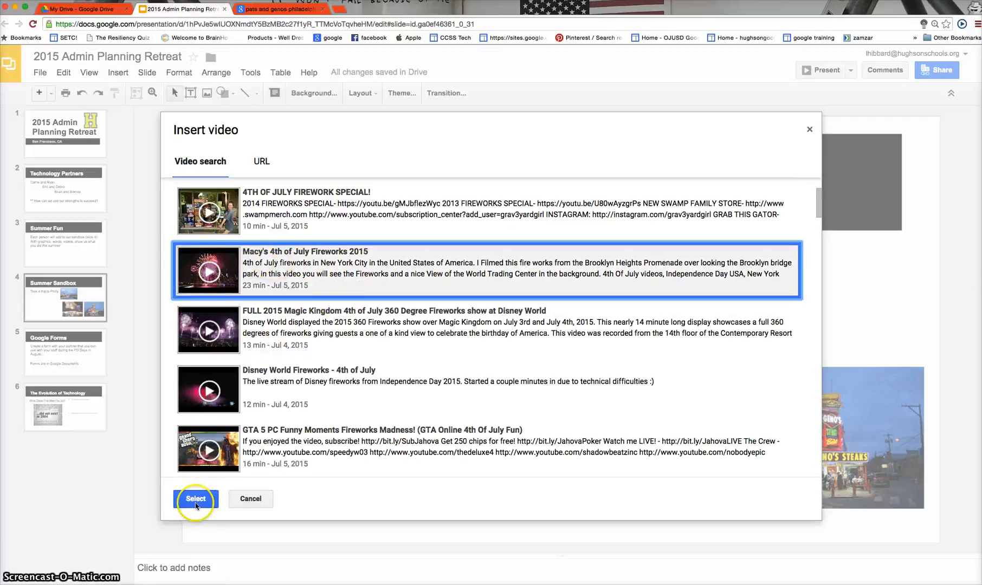
pyautogui.click(195, 499)
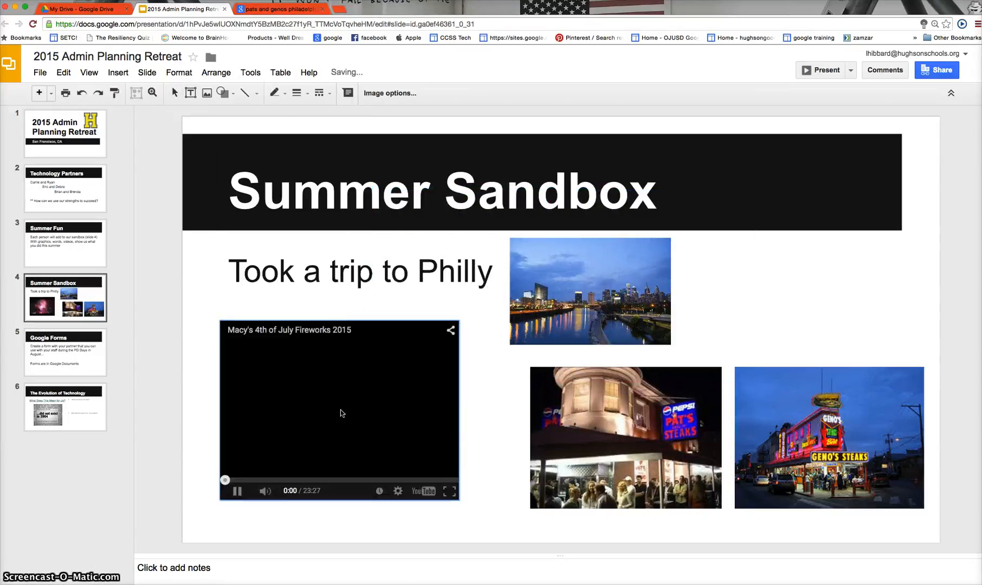
# Play the Macy's fireworks video briefly, then select and delete it.
pyautogui.click(237, 491)
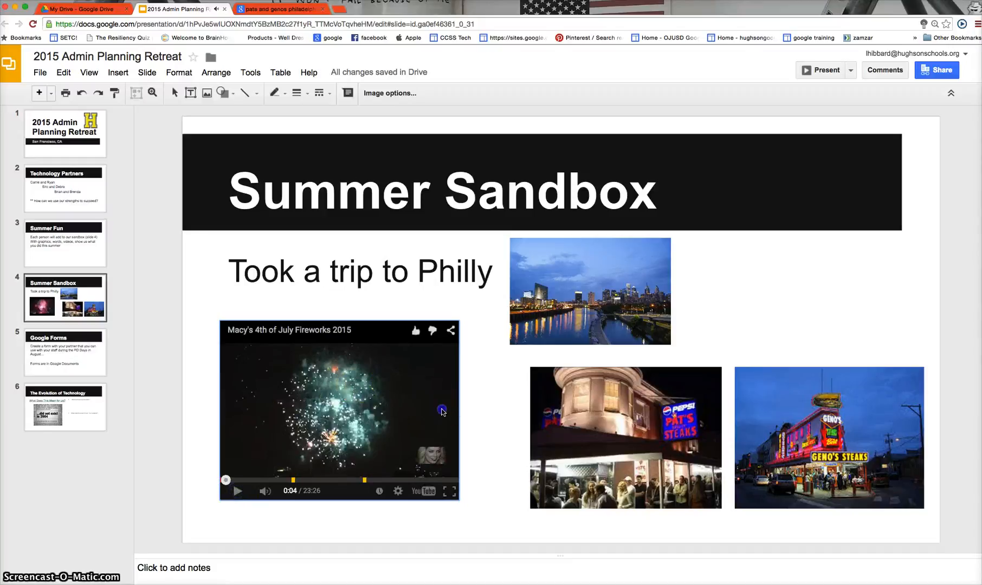
pyautogui.click(339, 413)
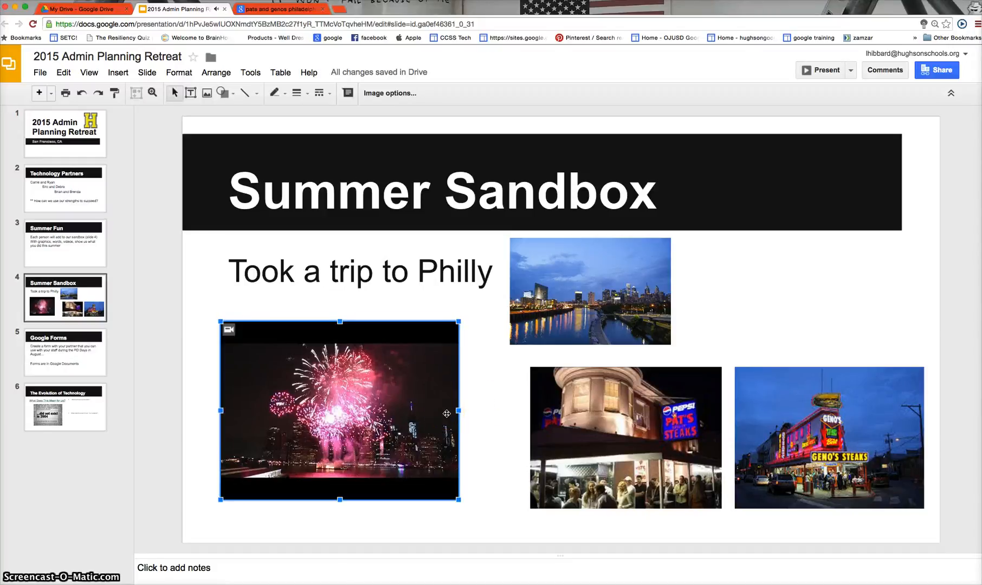
pyautogui.press('Delete')
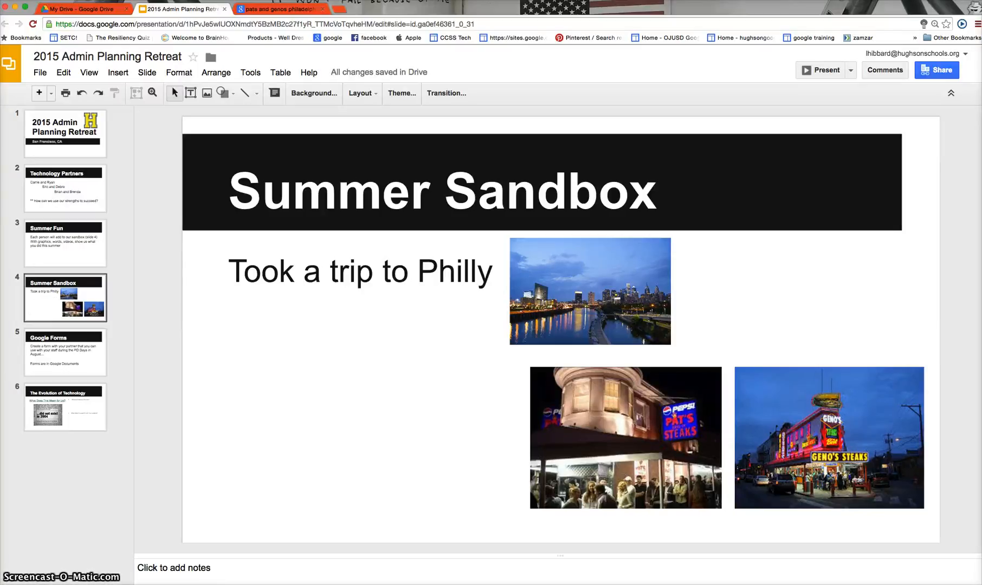
pyautogui.moveTo(764, 12)
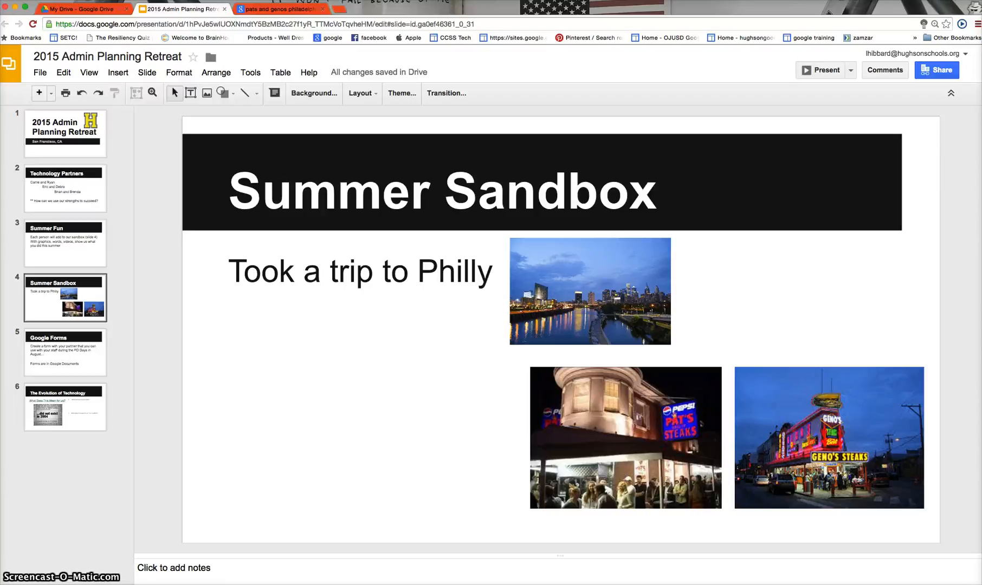
pyautogui.click(75, 8)
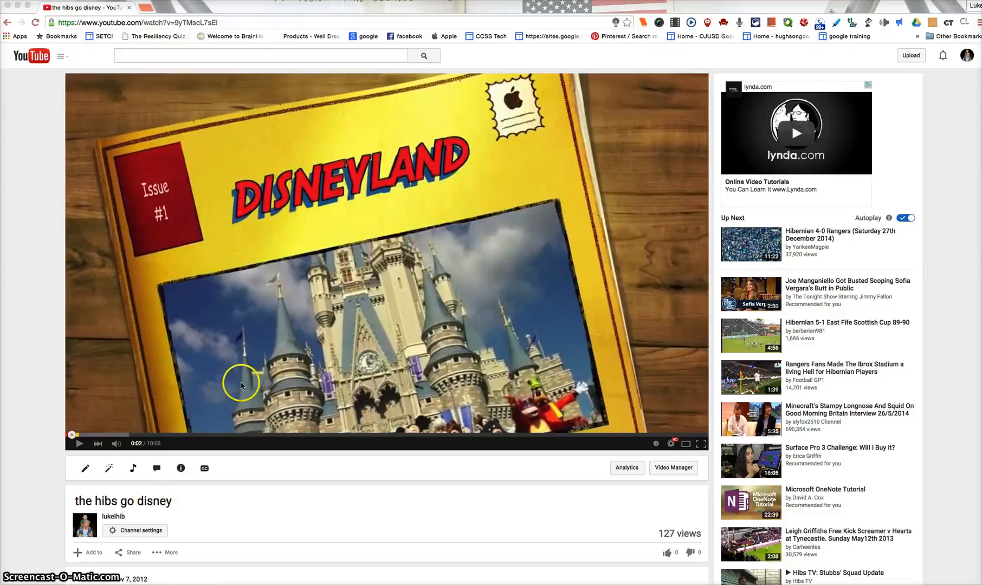
pyautogui.moveTo(171, 508)
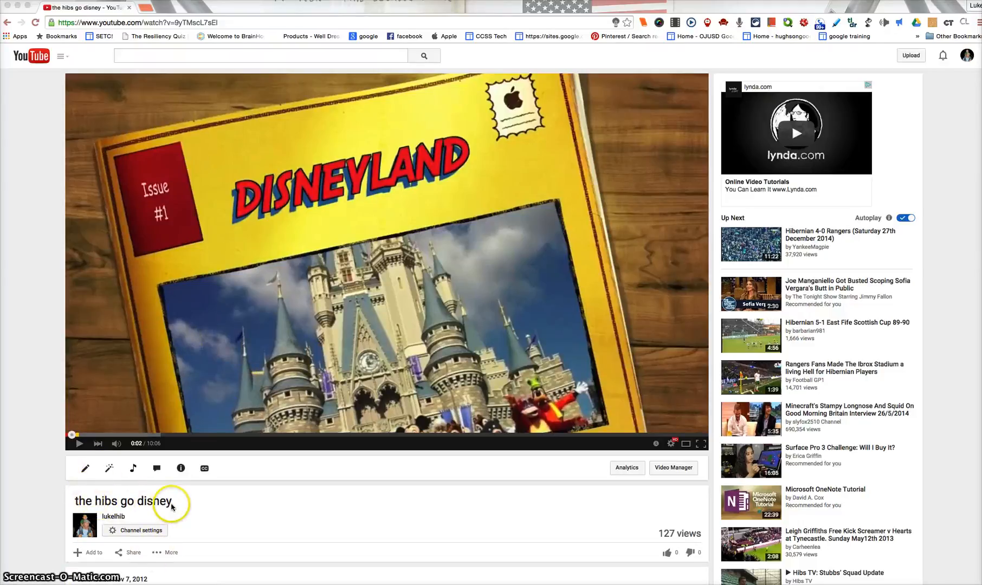
pyautogui.moveTo(178, 402)
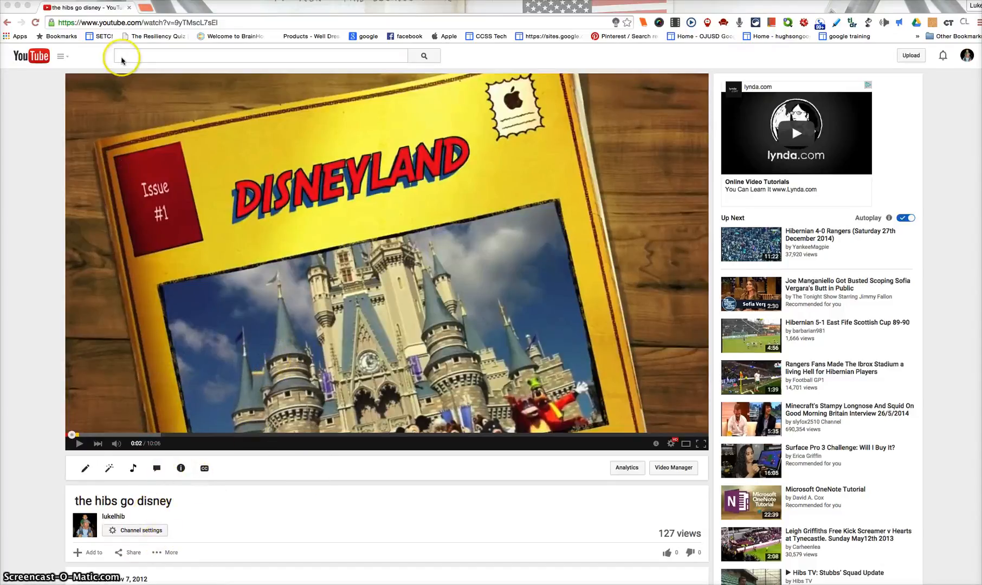
# Copy the web address of the 'the hibs go disney' YouTube video.
pyautogui.click(125, 22)
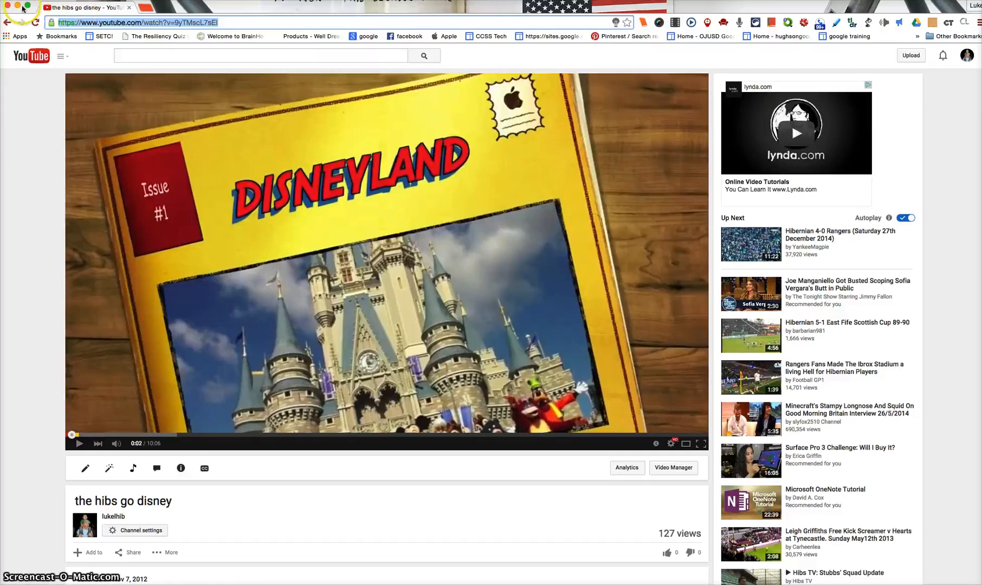
pyautogui.click(178, 9)
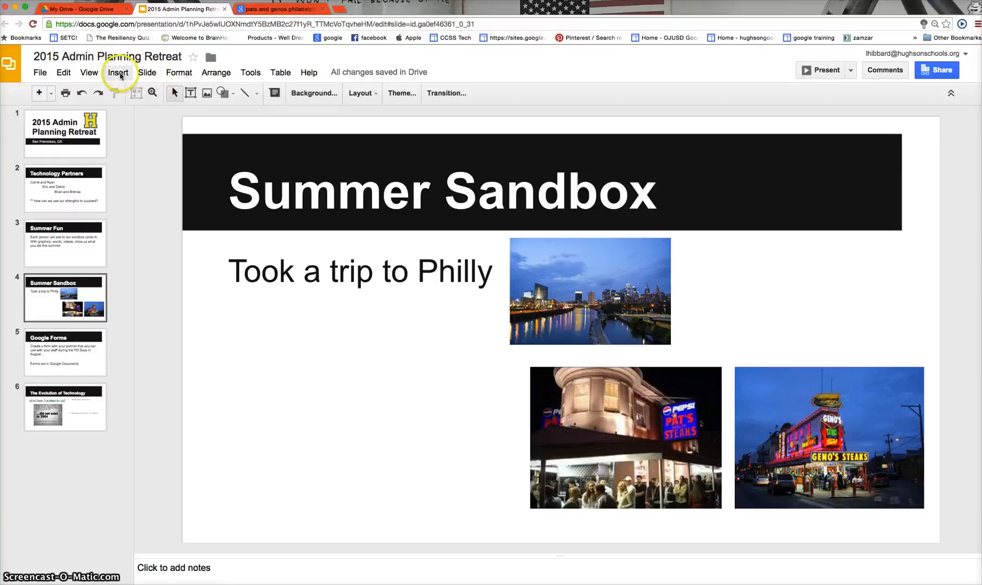
pyautogui.click(118, 72)
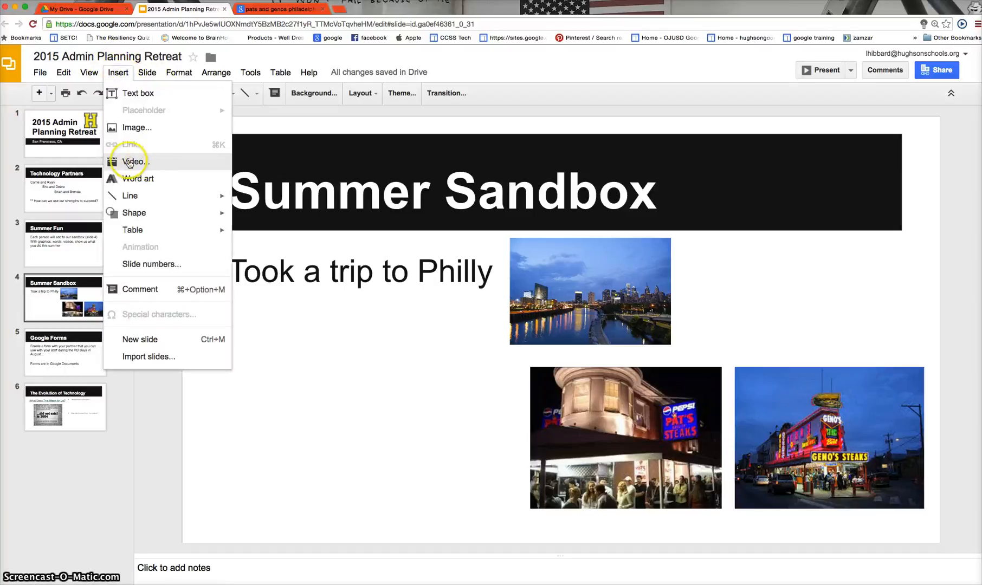
pyautogui.click(133, 162)
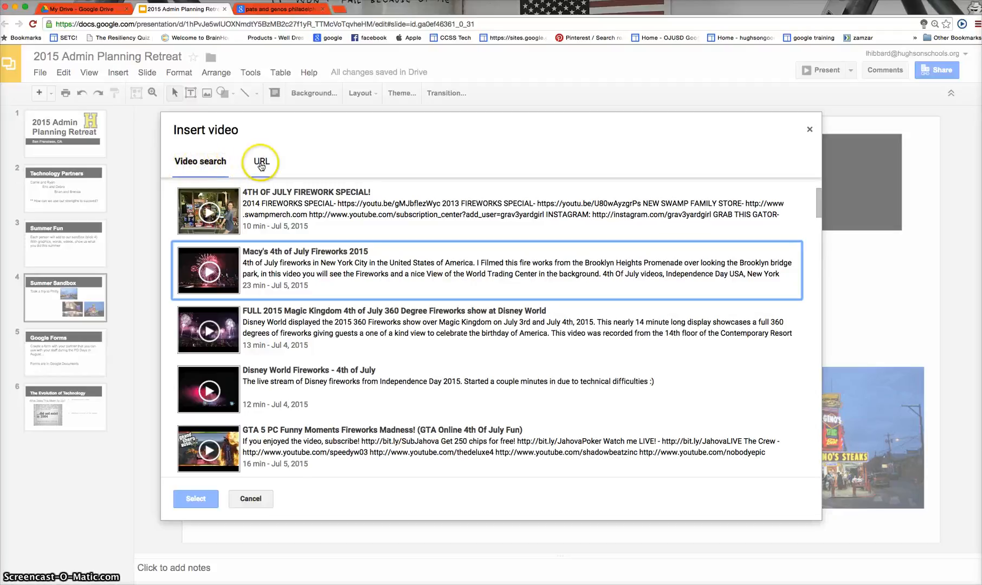
pyautogui.click(260, 162)
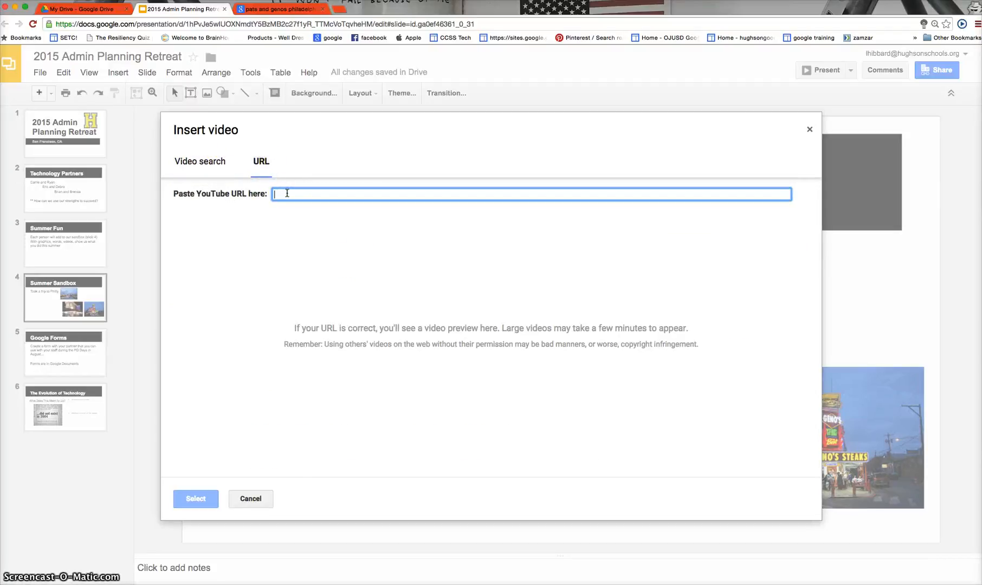
pyautogui.write('https://www.youtube.com/watch?v=9yTMscL7sEI')
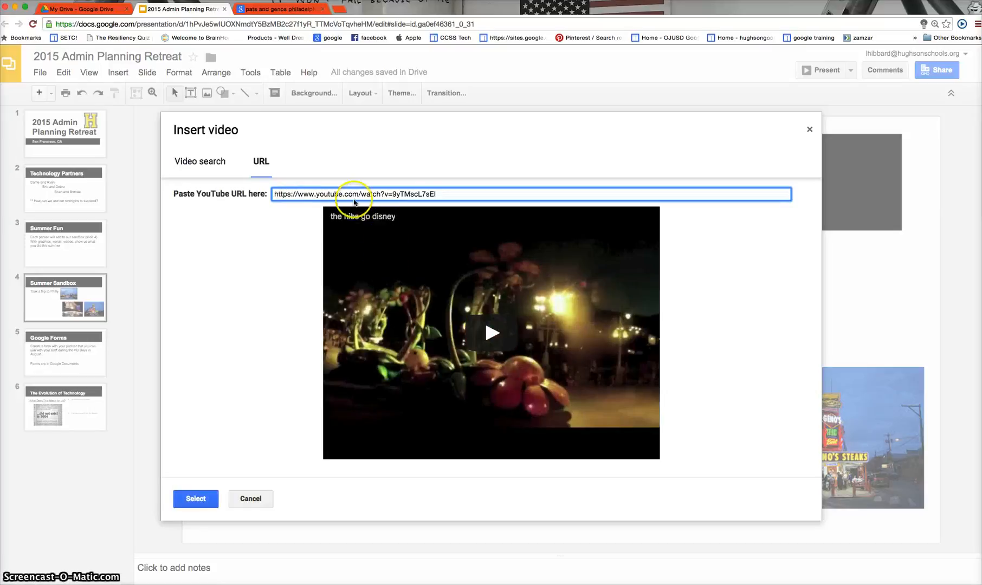
pyautogui.moveTo(258, 407)
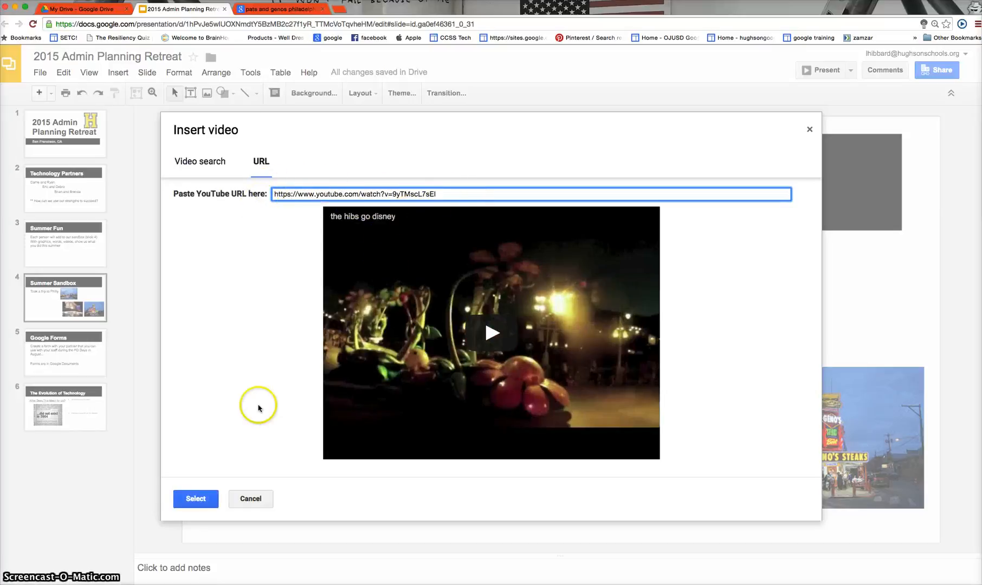
pyautogui.click(250, 499)
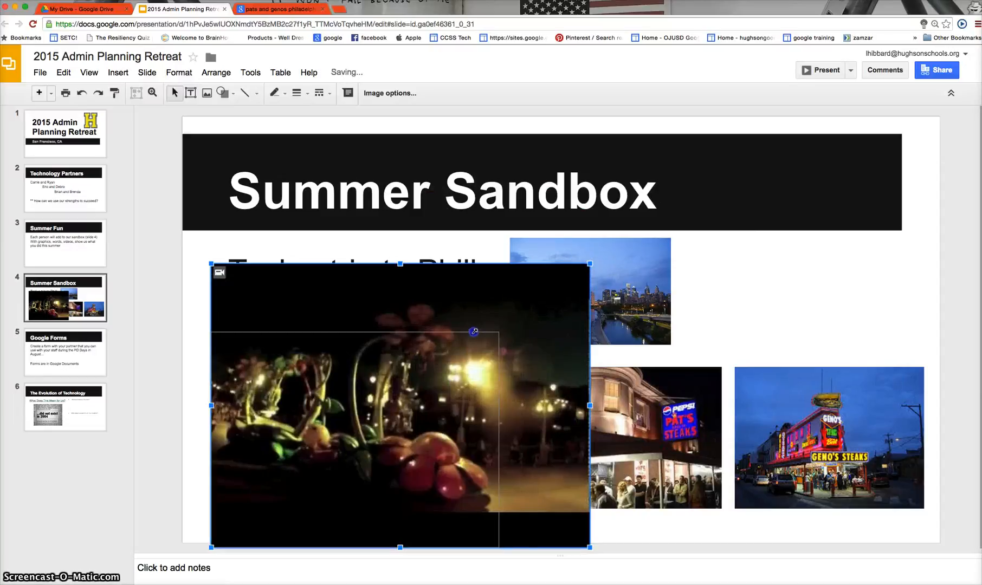
# Shrink the Disneyland video and place it lower left, beside the Pat's and Geno's photos.
pyautogui.click(353, 432)
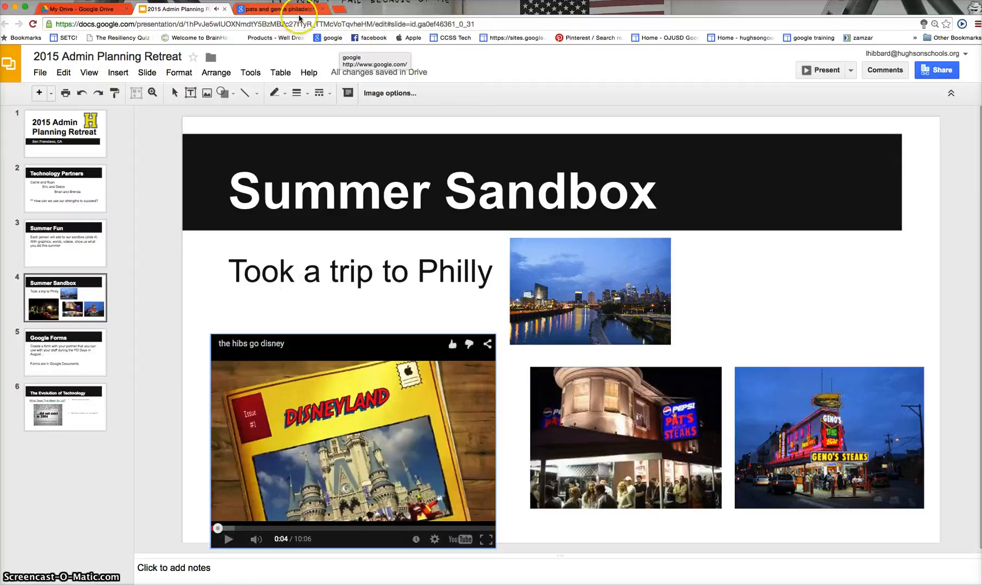
pyautogui.moveTo(298, 293)
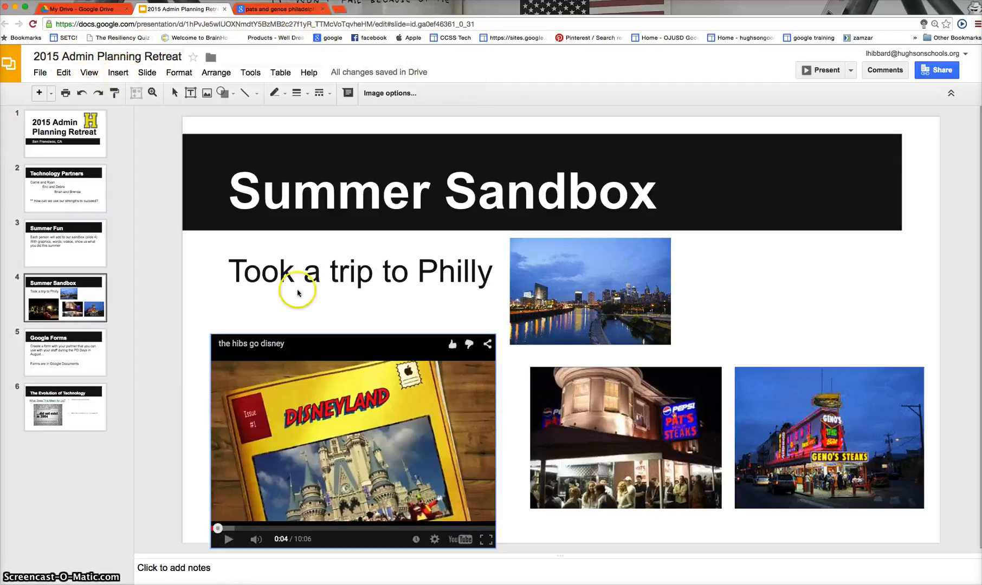
pyautogui.click(118, 72)
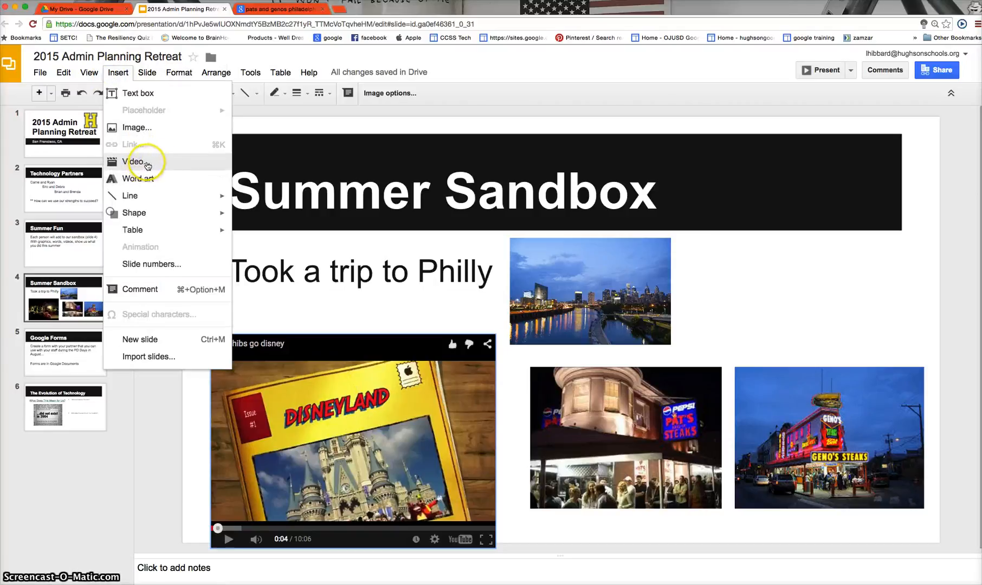
pyautogui.moveTo(766, 302)
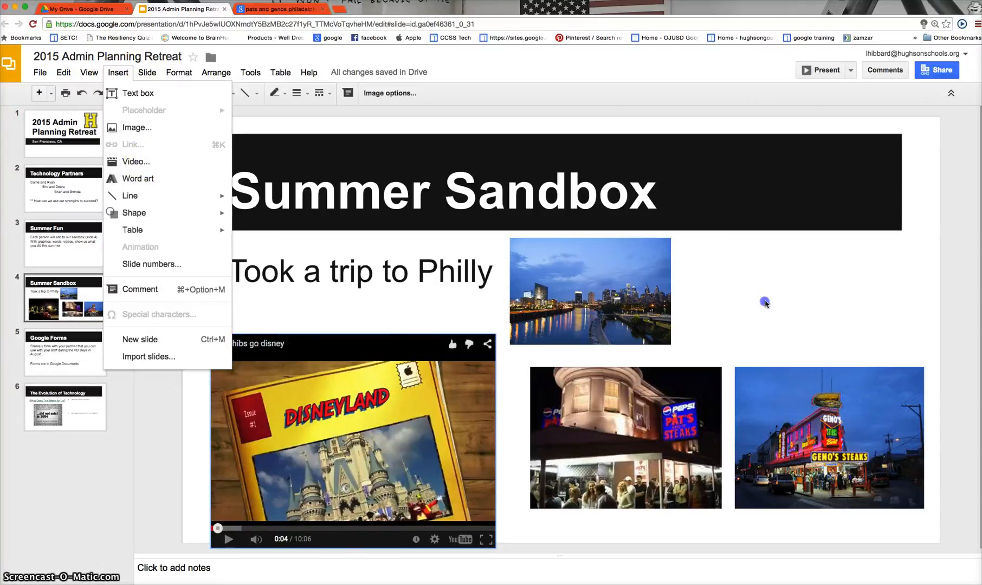